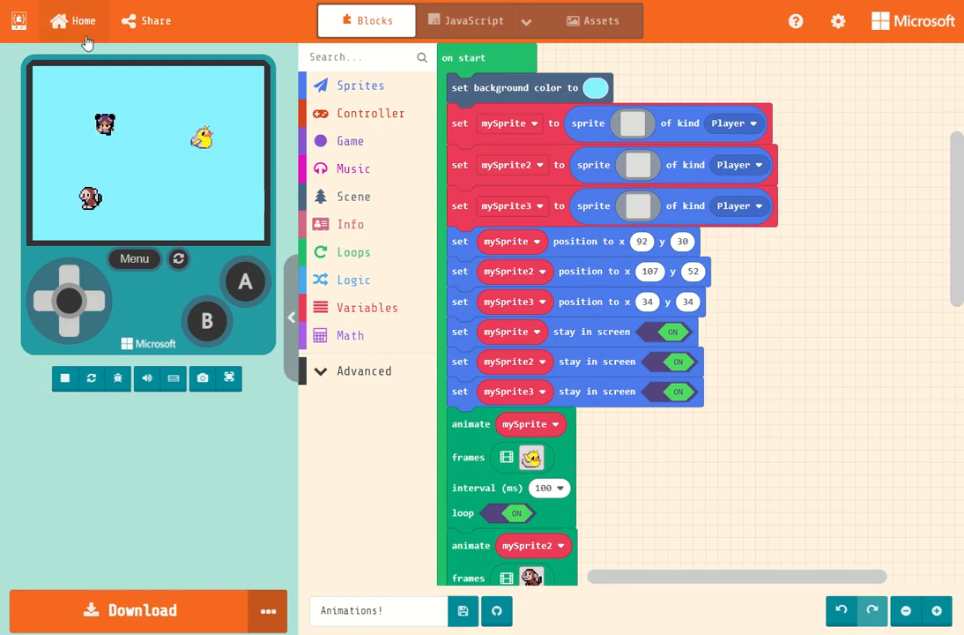
Step: From the Home page, create a new project named 'myAnimation'
{"action": "left_click", "coordinate": [72, 20]}
{"action": "type", "text": "m"}
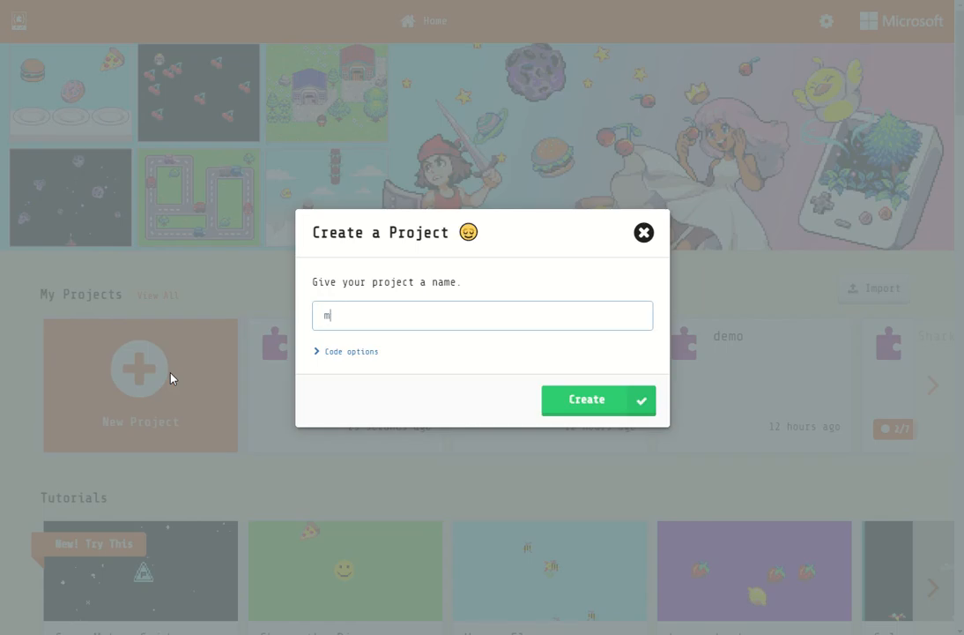
{"action": "type", "text": "yAnimat"}
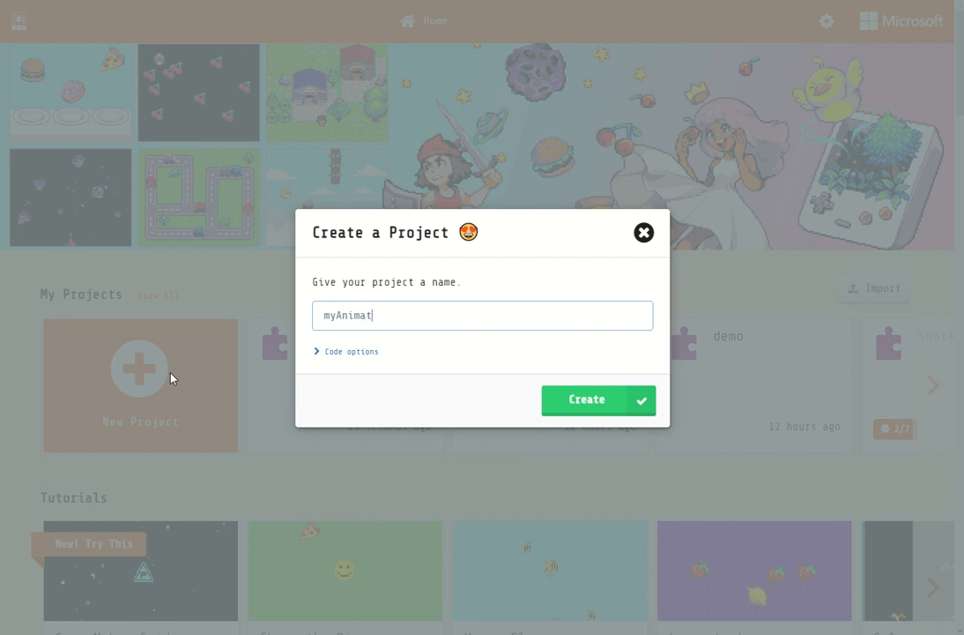
{"action": "left_click", "coordinate": [598, 399]}
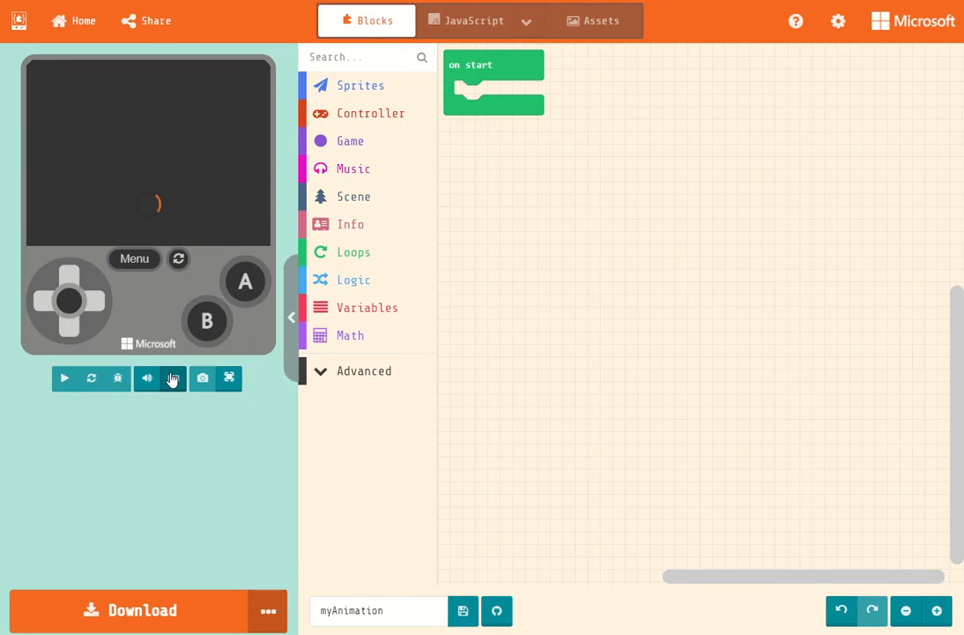
Step: Add a 'set background color' block to on start and choose light blue
{"action": "left_click", "coordinate": [173, 378]}
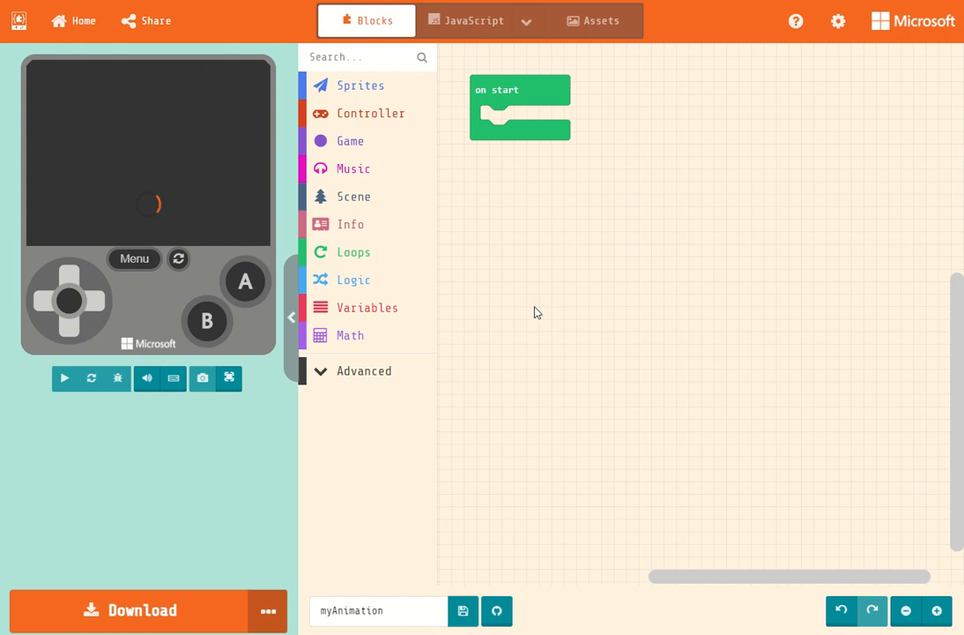
{"action": "left_click", "coordinate": [354, 196]}
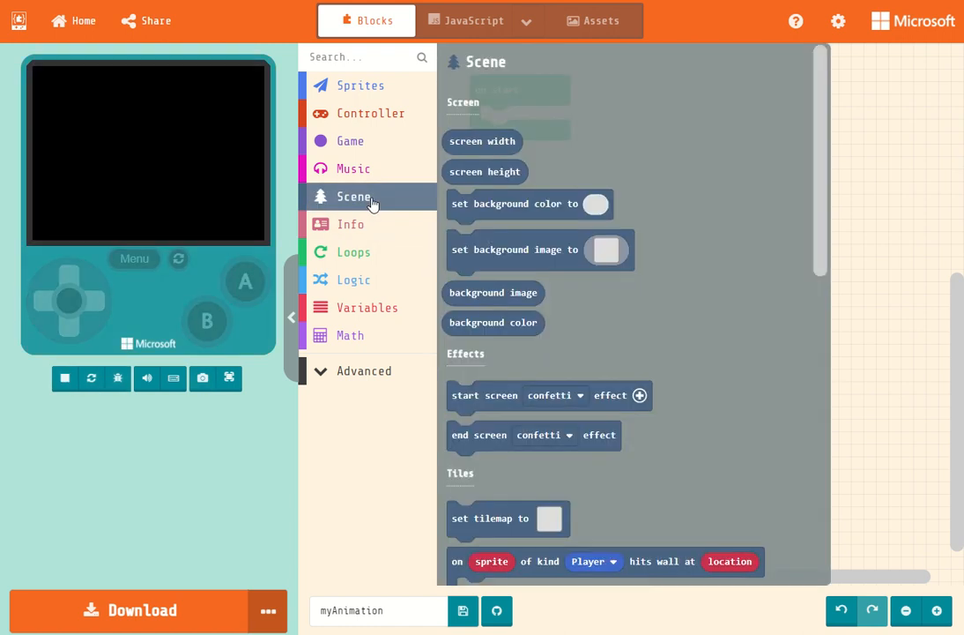
{"action": "left_click_drag", "start_coordinate": [526, 203], "coordinate": [561, 120]}
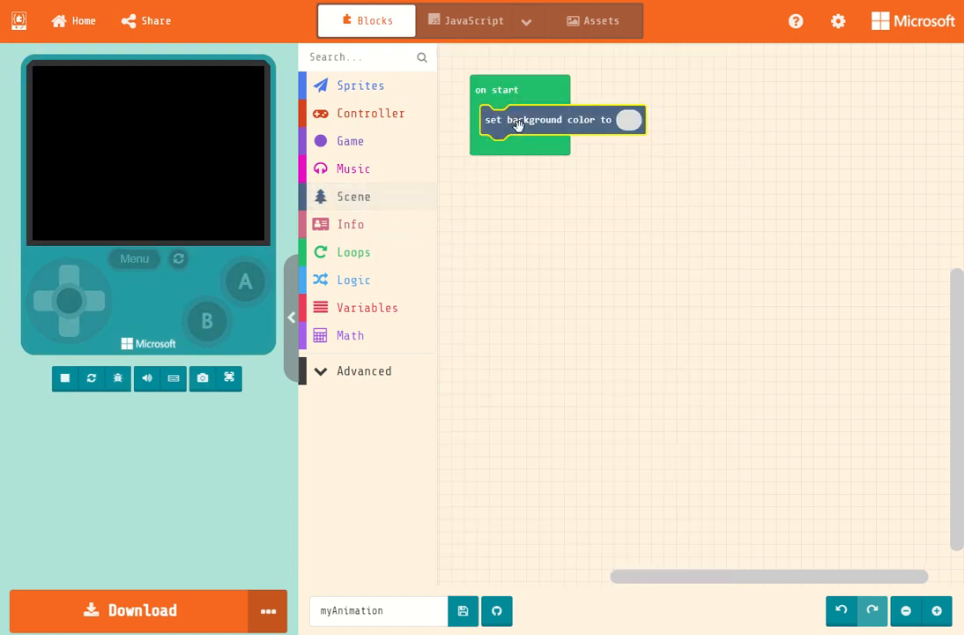
{"action": "left_click", "coordinate": [627, 119]}
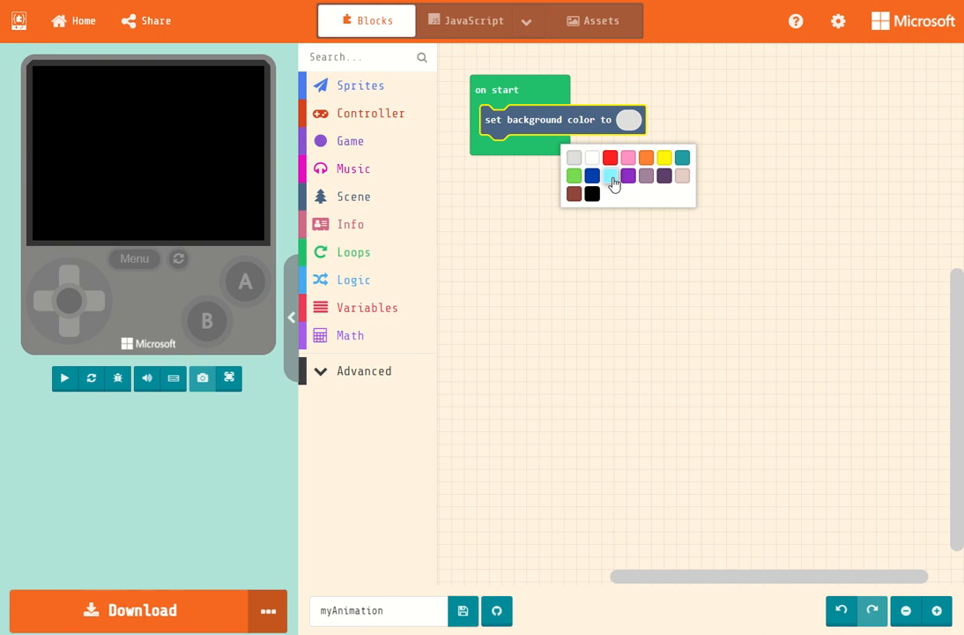
{"action": "left_click", "coordinate": [361, 85]}
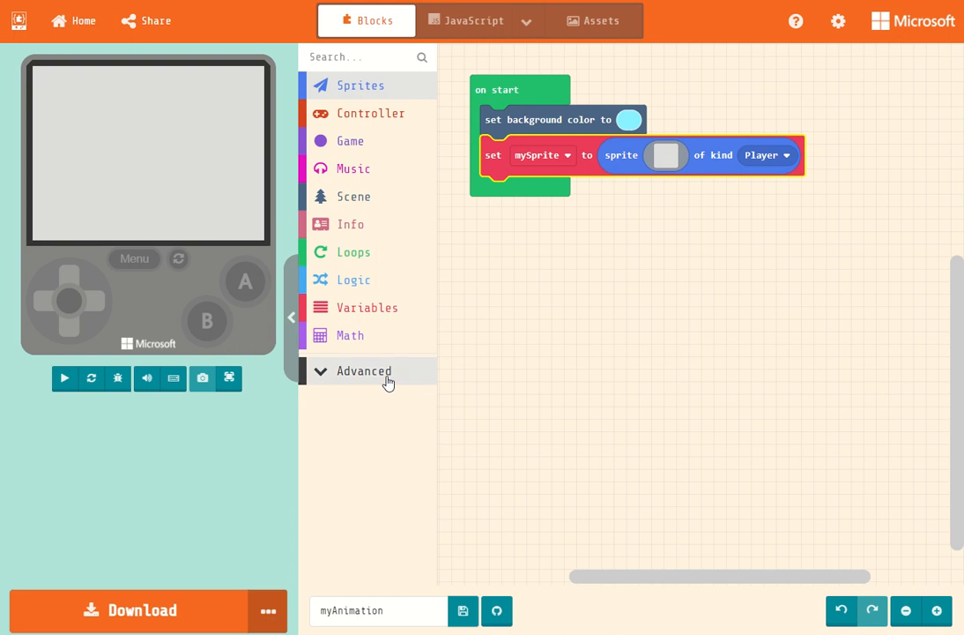
Step: Attach an 'animate mySprite frames' block from Advanced > Animation under the set mySprite block
{"action": "left_click", "coordinate": [364, 371]}
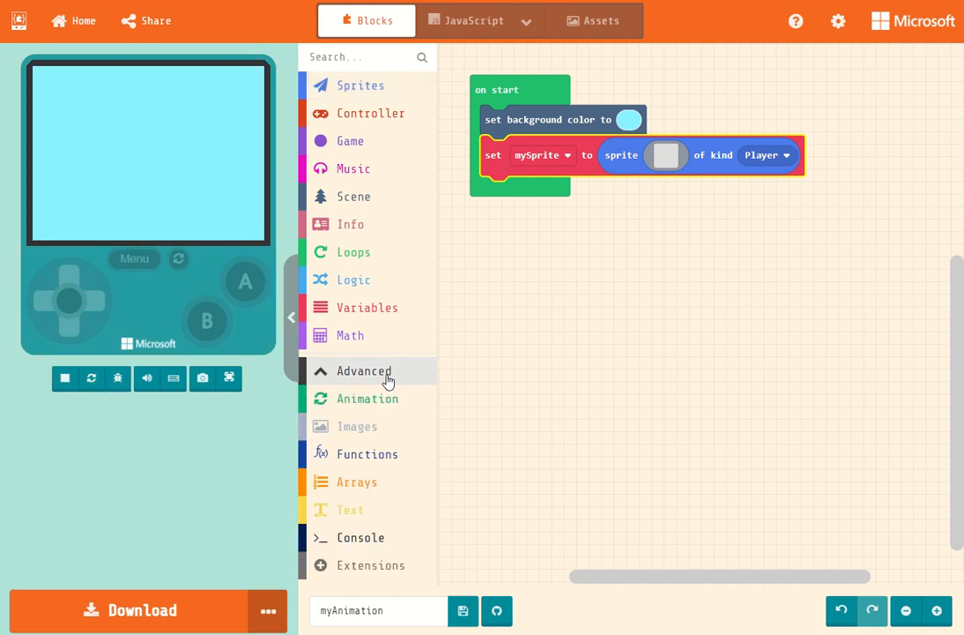
{"action": "mouse_move", "coordinate": [416, 398]}
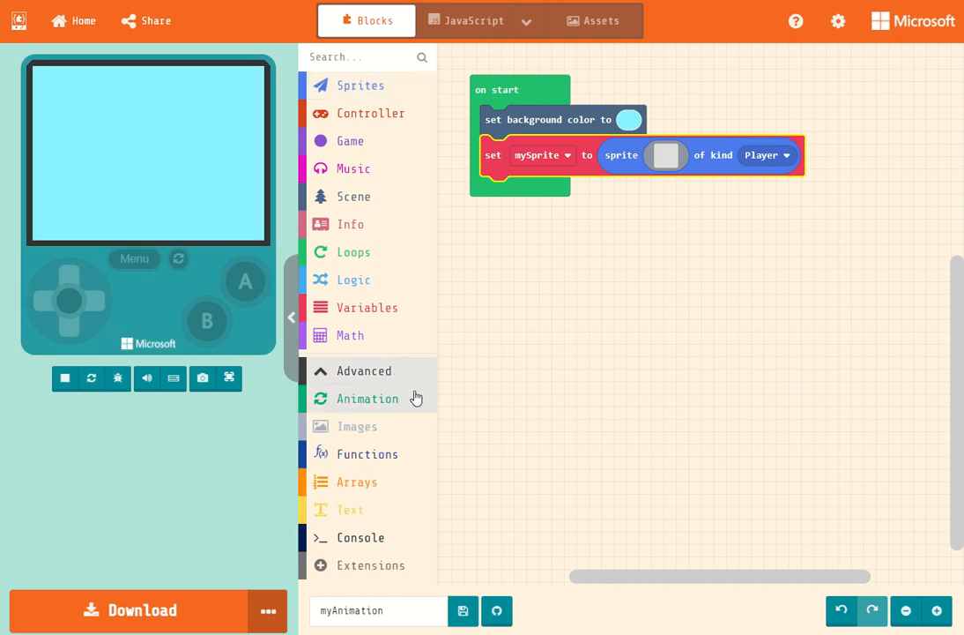
{"action": "mouse_move", "coordinate": [413, 406]}
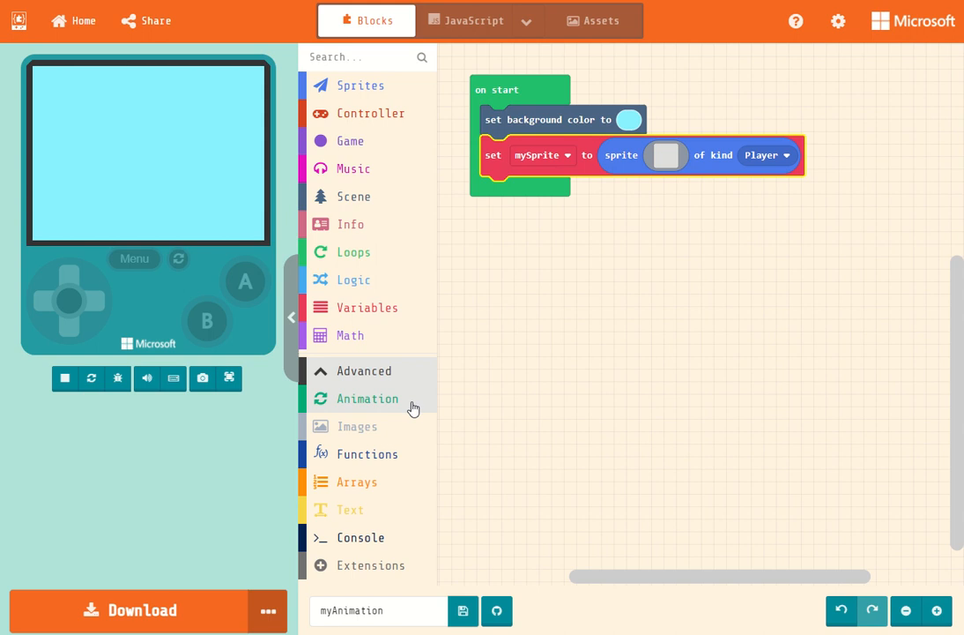
{"action": "left_click", "coordinate": [366, 397]}
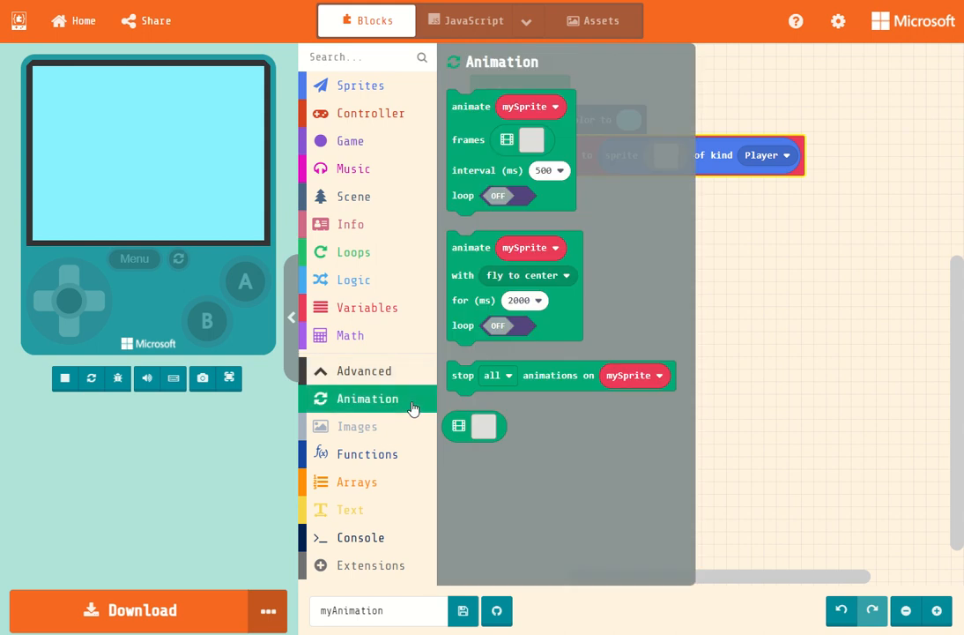
{"action": "mouse_move", "coordinate": [465, 211]}
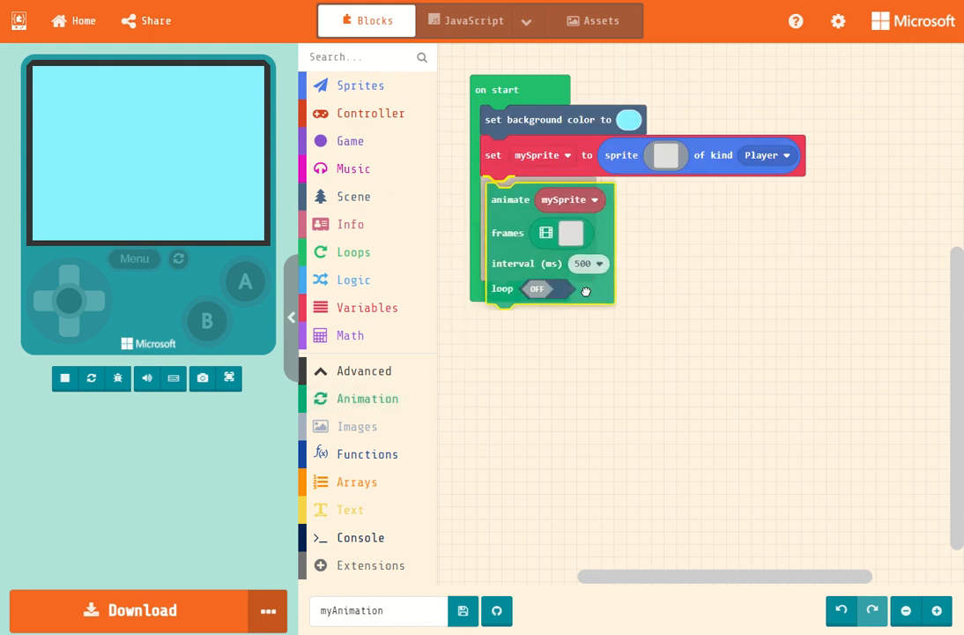
{"action": "left_click", "coordinate": [64, 377]}
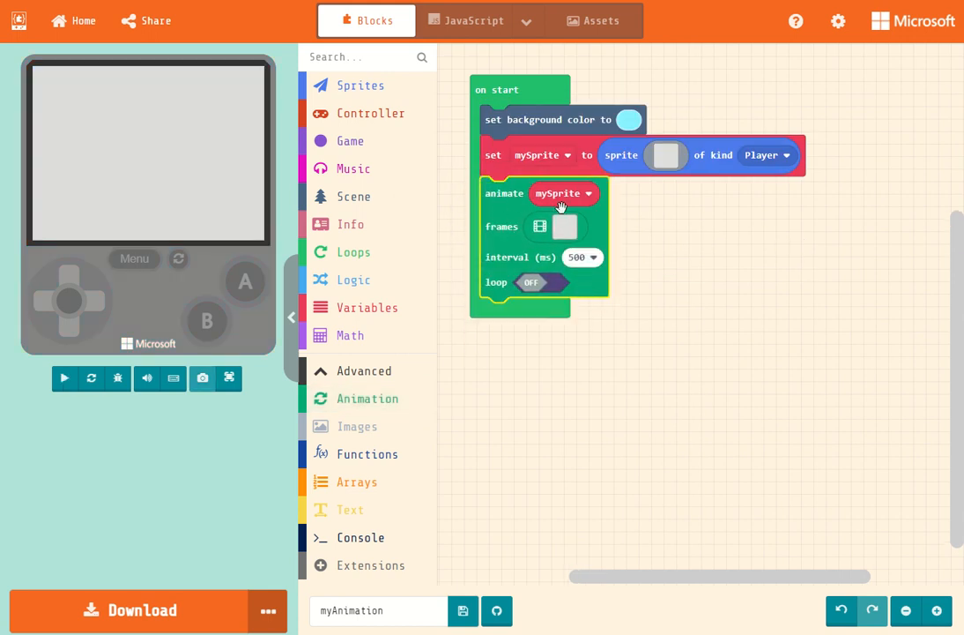
{"action": "left_click", "coordinate": [64, 377]}
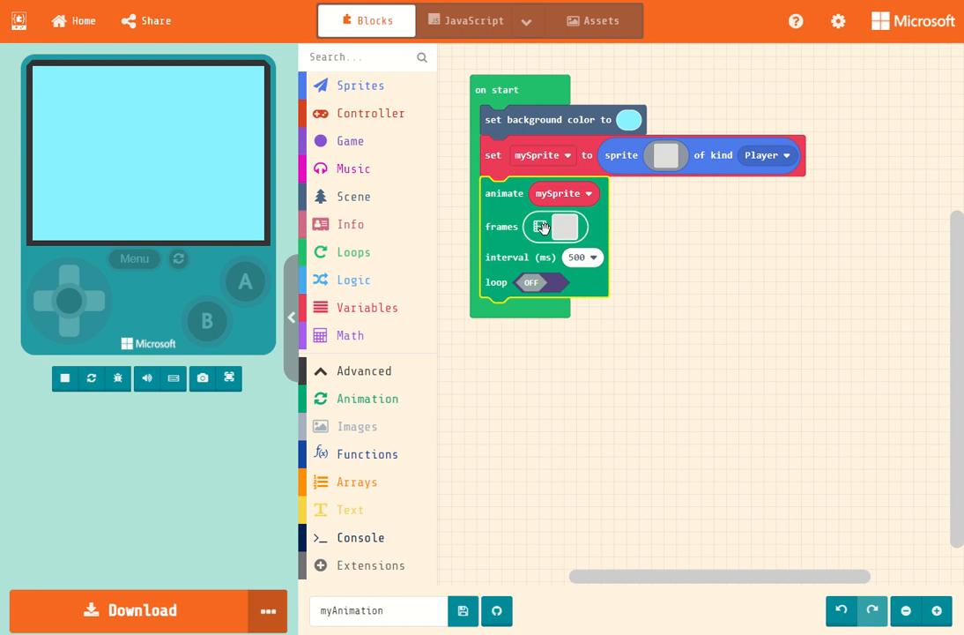
Step: Open the animation frame editor from the animate block's frames field
{"action": "left_click", "coordinate": [554, 226]}
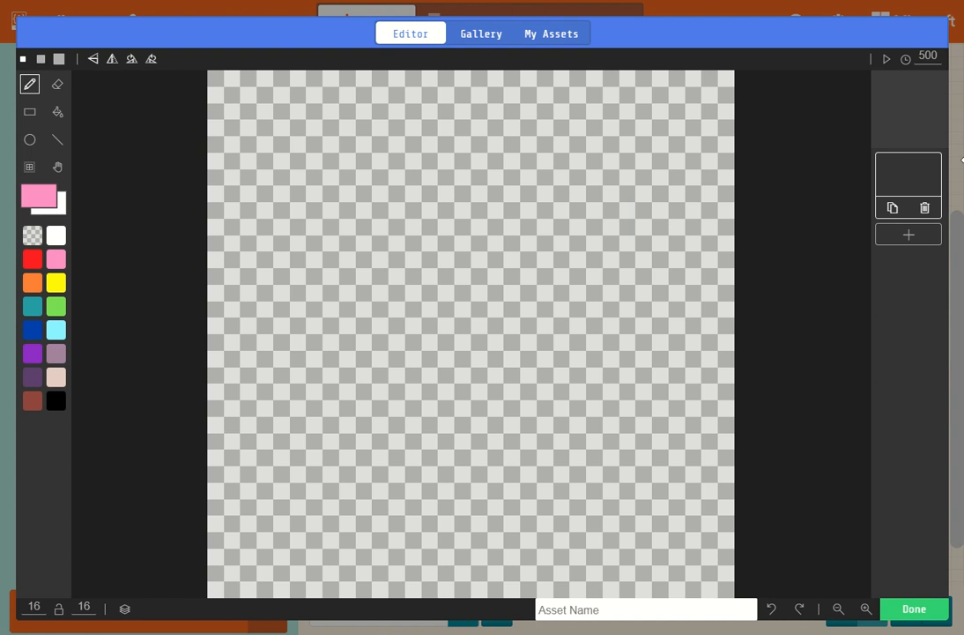
{"action": "mouse_move", "coordinate": [903, 231]}
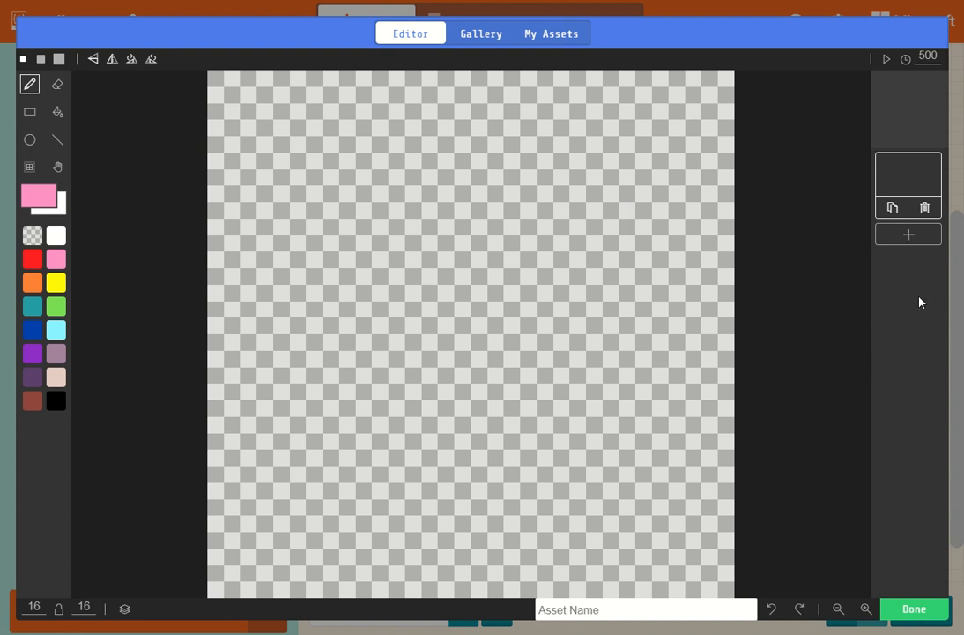
{"action": "mouse_move", "coordinate": [909, 420]}
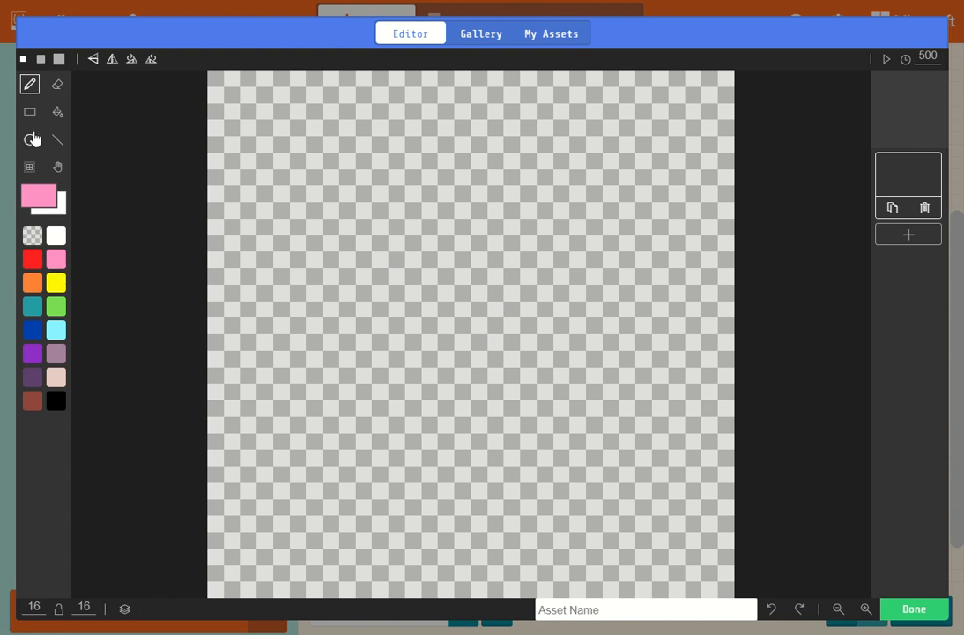
Step: Draw a large pink circle with a white highlight stroke at its upper left
{"action": "left_click_drag", "start_coordinate": [370, 176], "coordinate": [568, 397]}
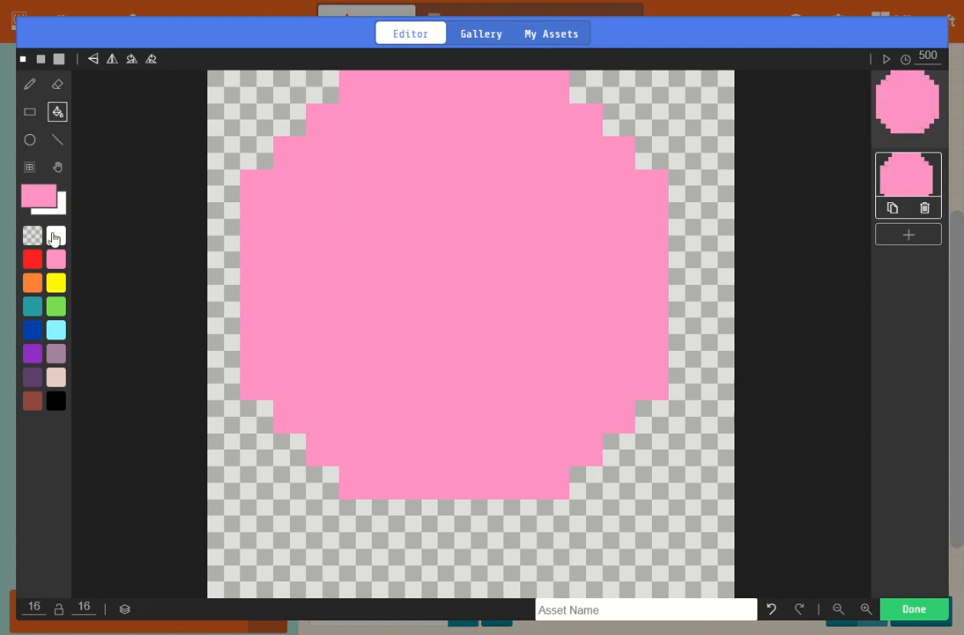
{"action": "left_click", "coordinate": [29, 83]}
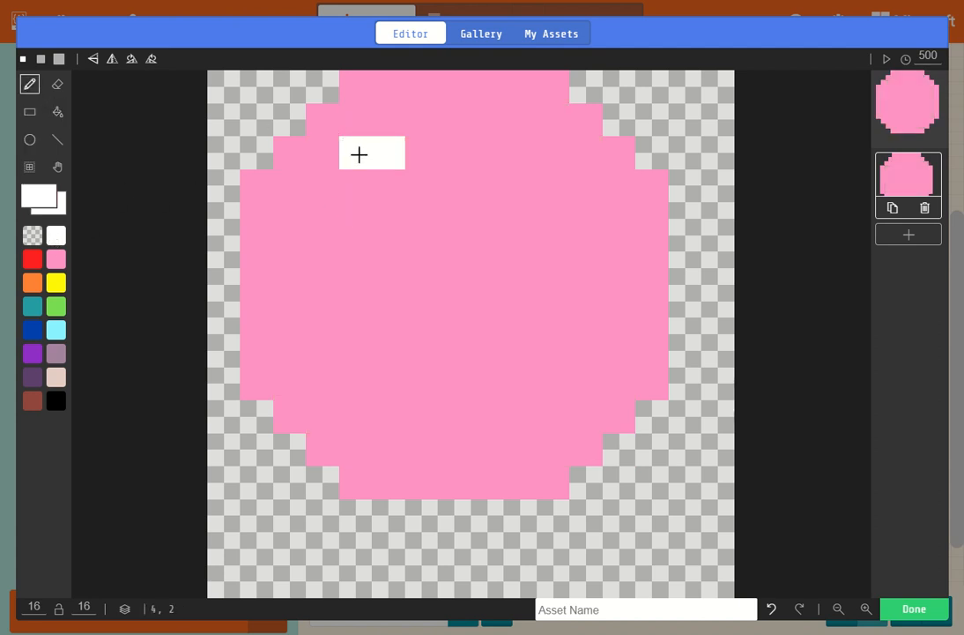
{"action": "left_click_drag", "start_coordinate": [359, 154], "coordinate": [309, 250]}
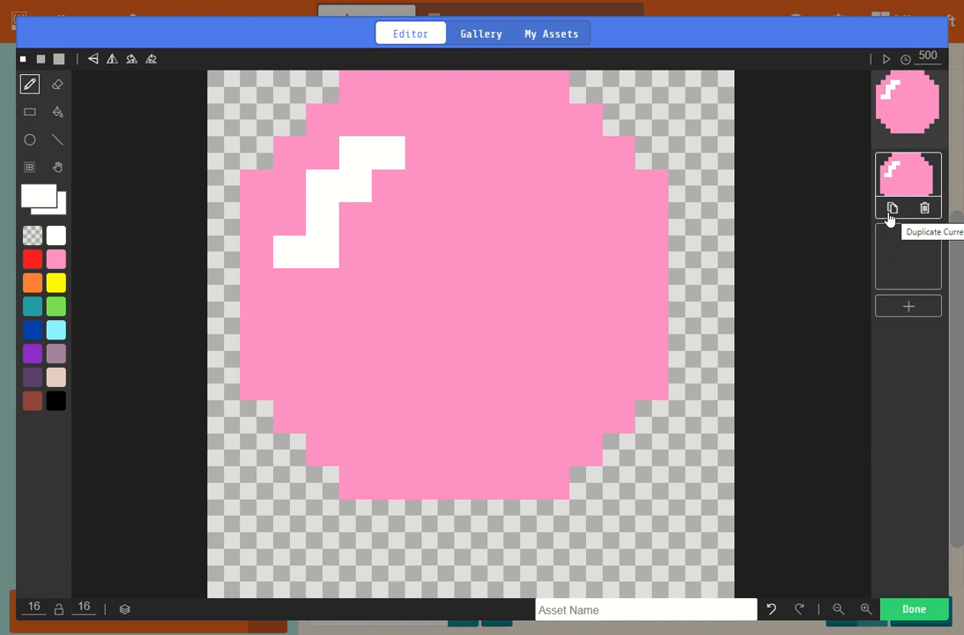
Step: Duplicate the frame twice and repaint the white highlight near the circle's lower right
{"action": "left_click", "coordinate": [893, 208]}
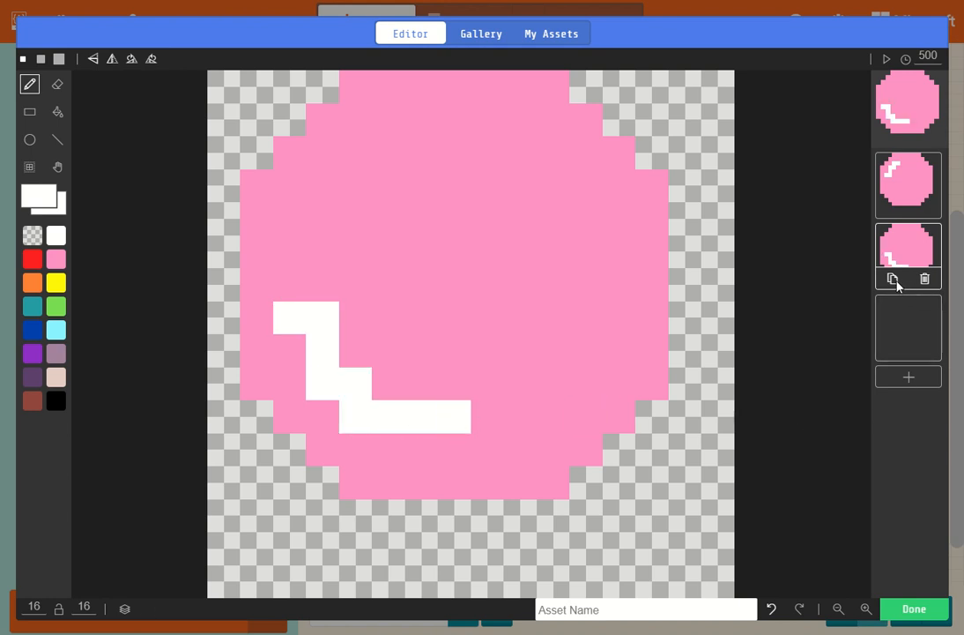
{"action": "left_click", "coordinate": [892, 279]}
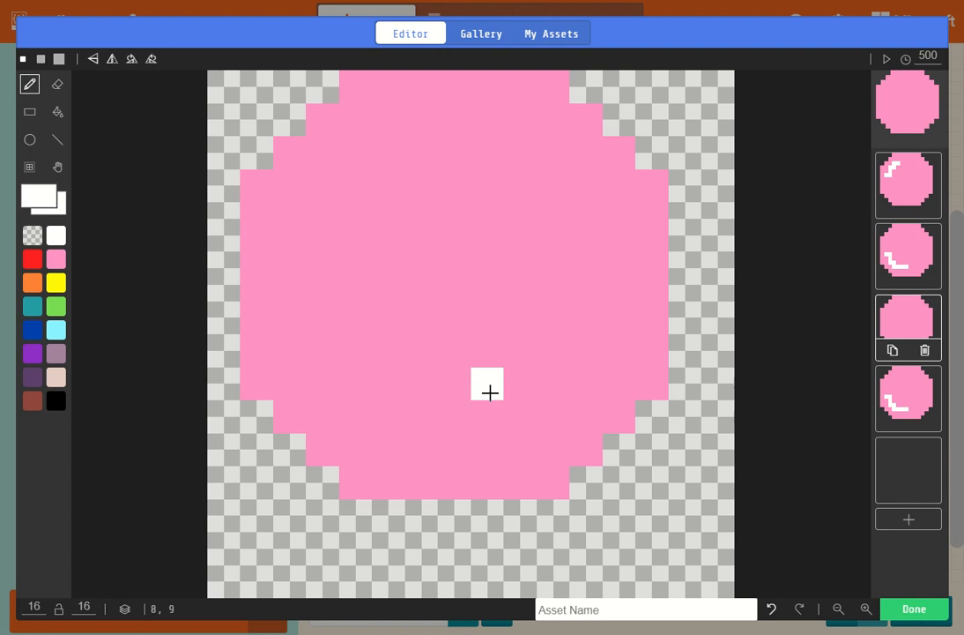
{"action": "left_click_drag", "start_coordinate": [489, 393], "coordinate": [587, 320]}
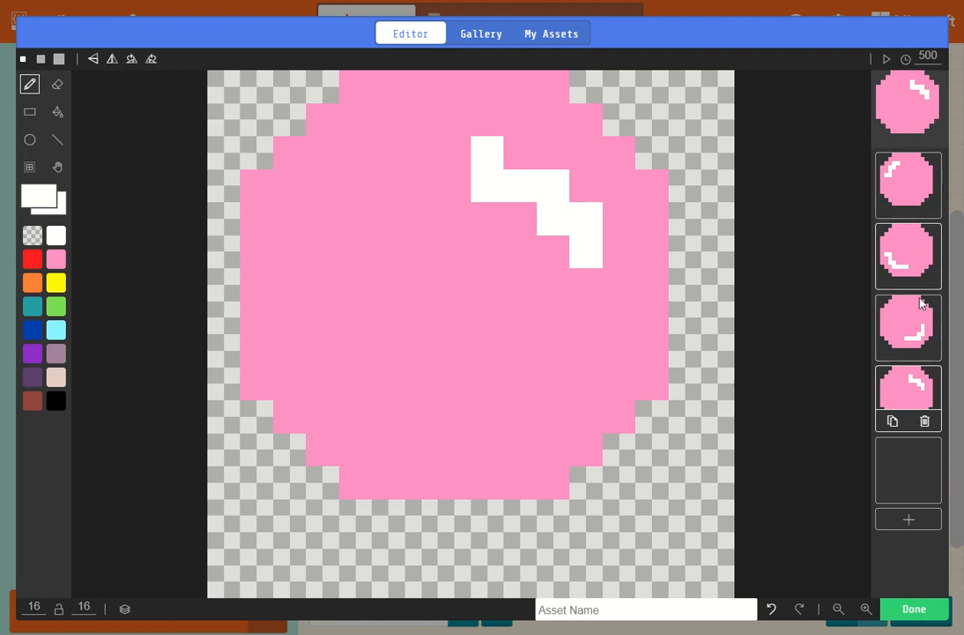
{"action": "mouse_move", "coordinate": [905, 184]}
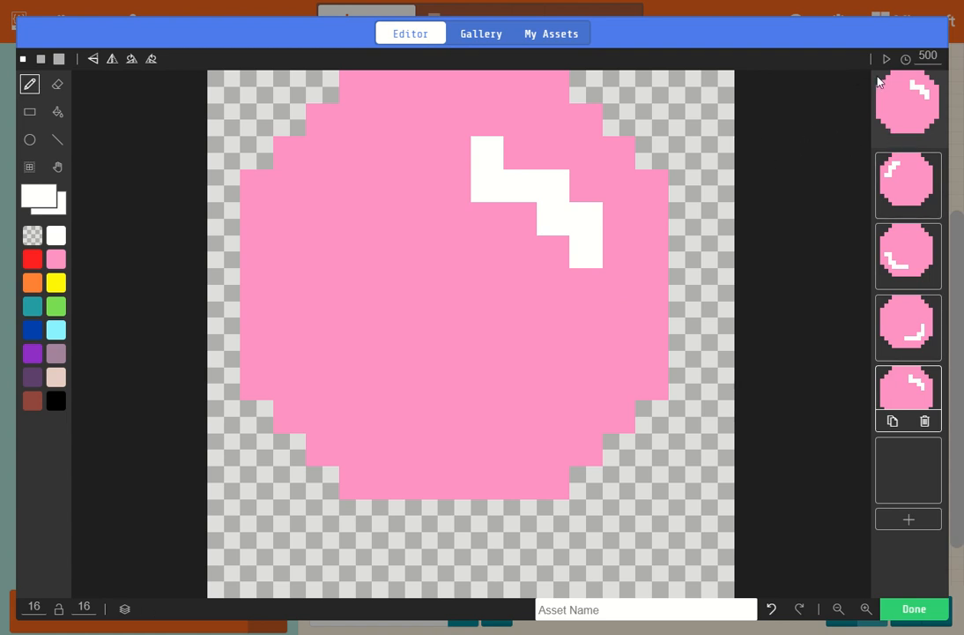
{"action": "mouse_move", "coordinate": [887, 59]}
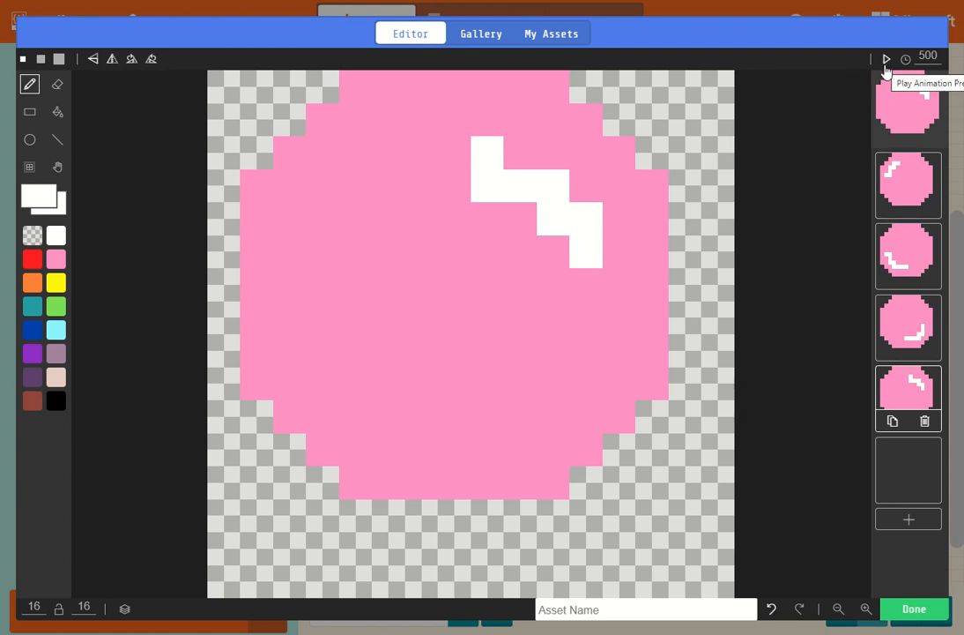
Step: Preview the frame animation, then select and delete the blank last frame
{"action": "left_click", "coordinate": [886, 59]}
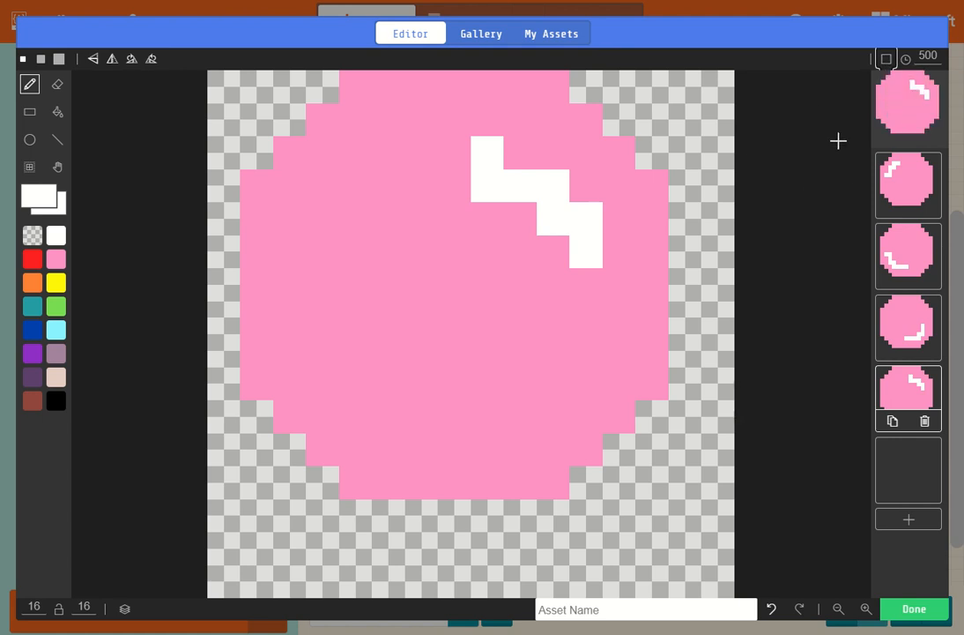
{"action": "left_click", "coordinate": [925, 422]}
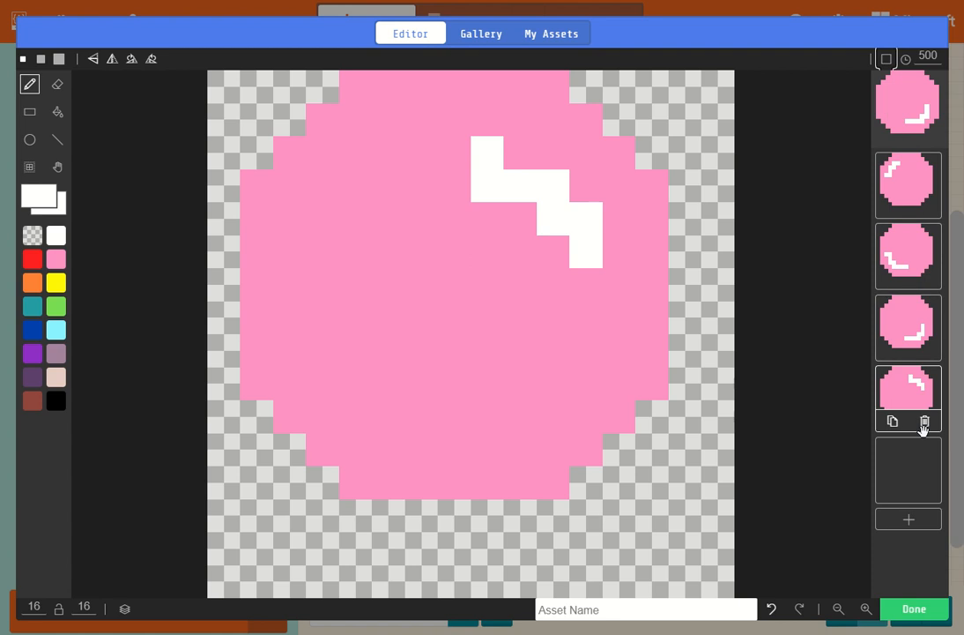
{"action": "left_click", "coordinate": [925, 421]}
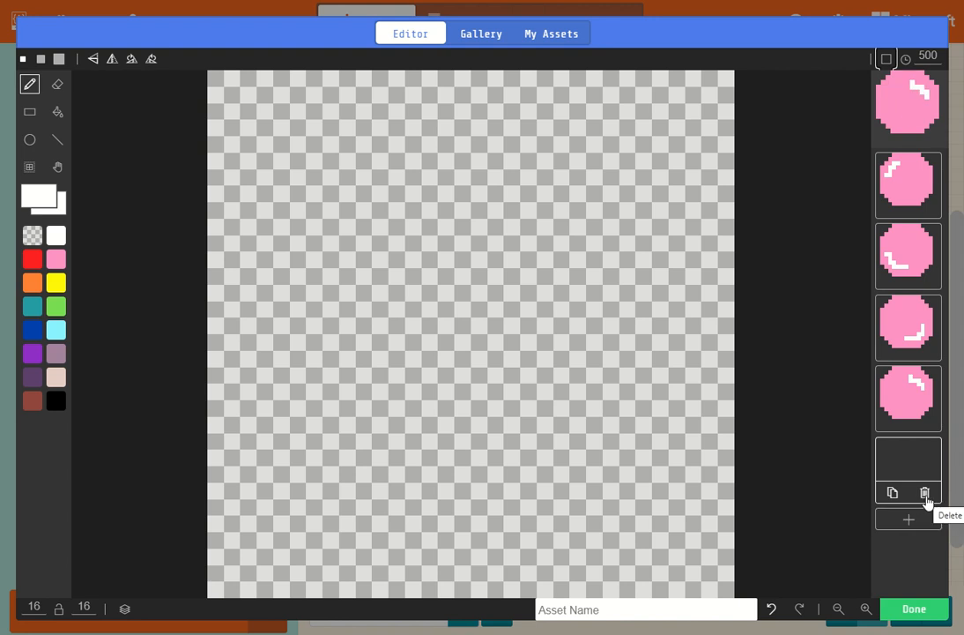
{"action": "left_click", "coordinate": [925, 493]}
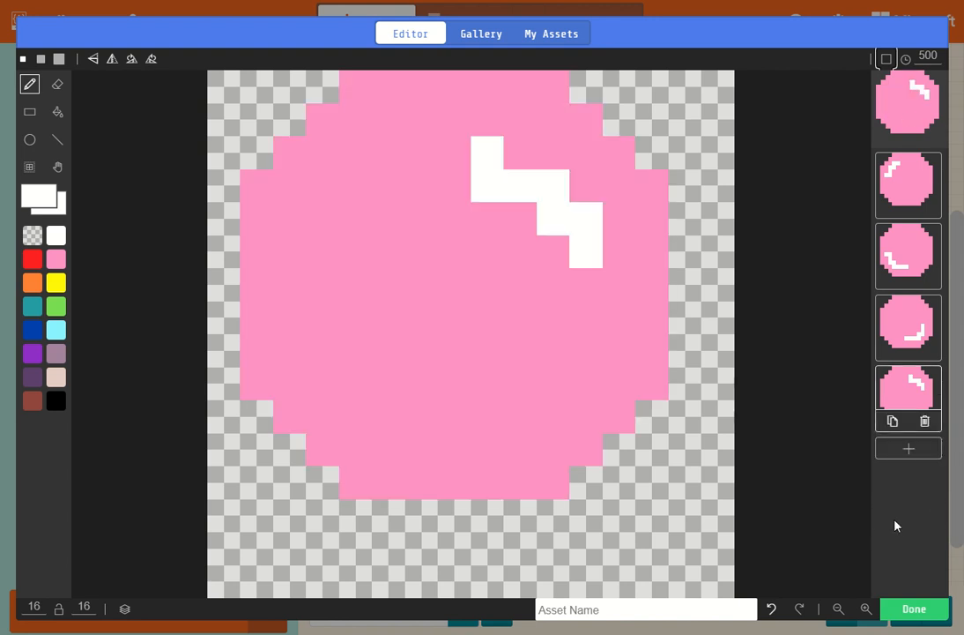
{"action": "mouse_move", "coordinate": [882, 127]}
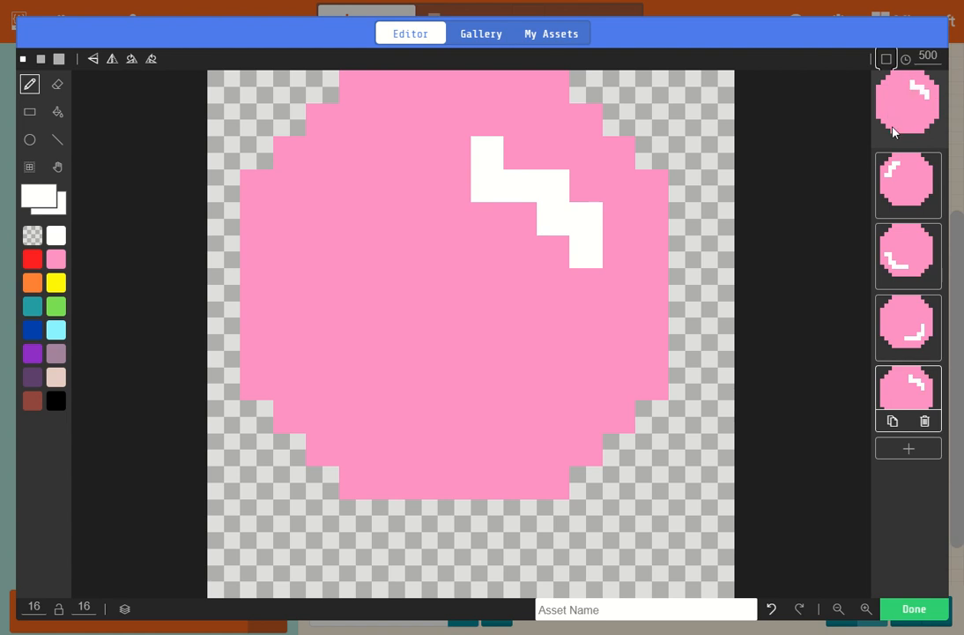
{"action": "mouse_move", "coordinate": [930, 75]}
{"action": "type", "text": "100"}
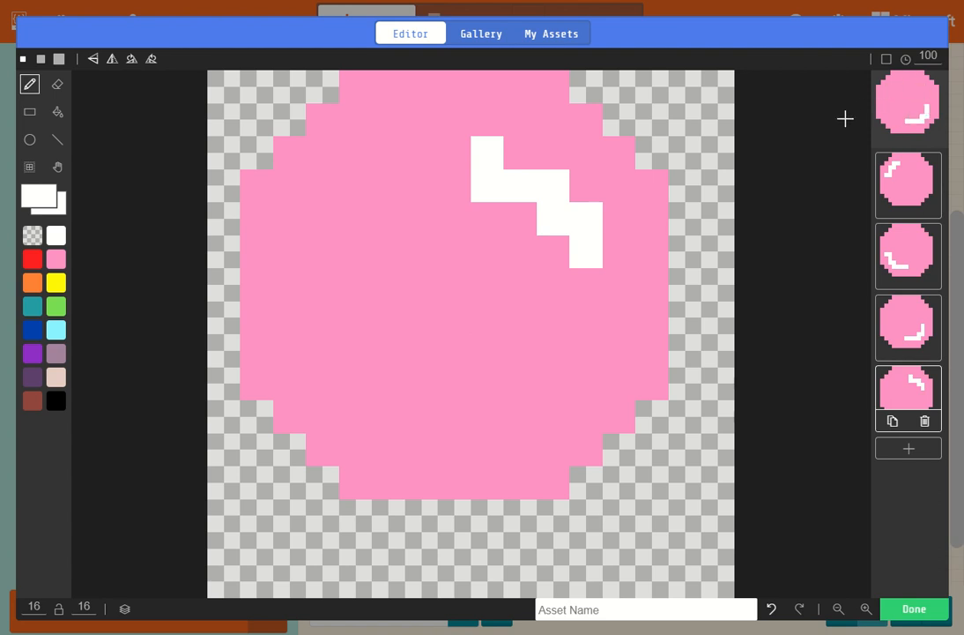
{"action": "mouse_move", "coordinate": [768, 130]}
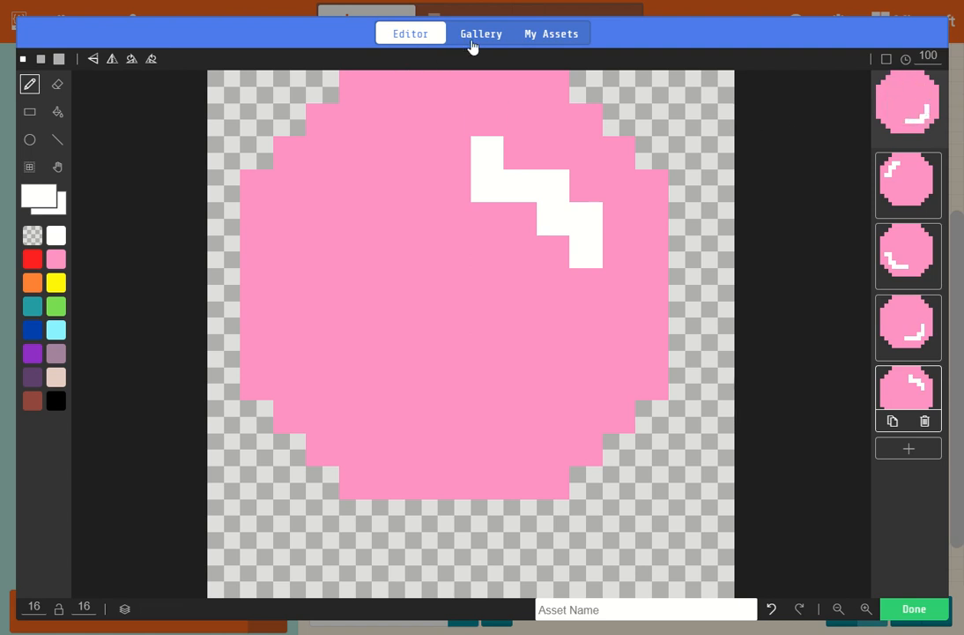
Step: Load the yellow duck animation from the Gallery and confirm with Done
{"action": "left_click", "coordinate": [481, 33]}
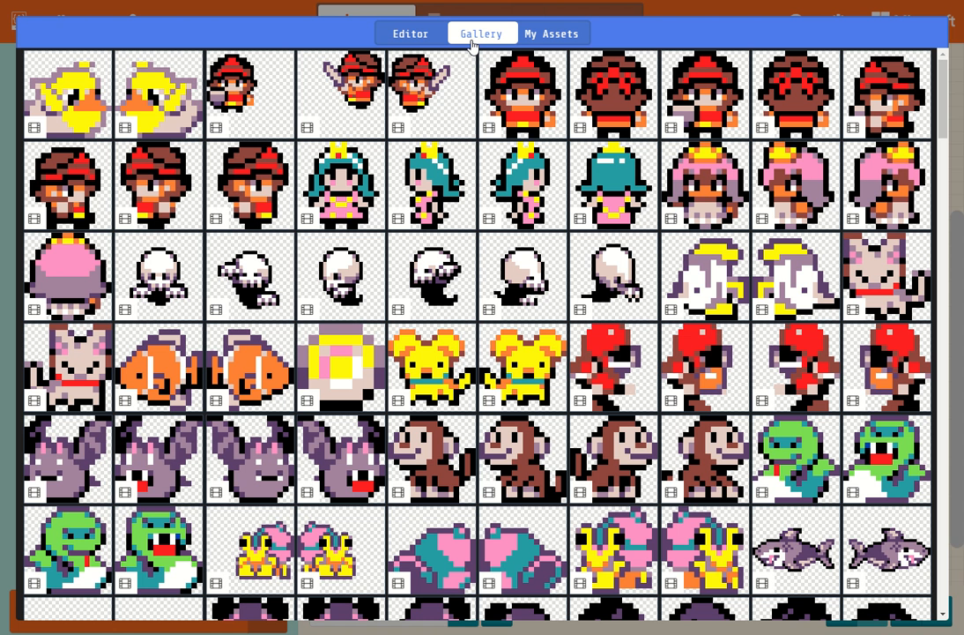
{"action": "mouse_move", "coordinate": [133, 135]}
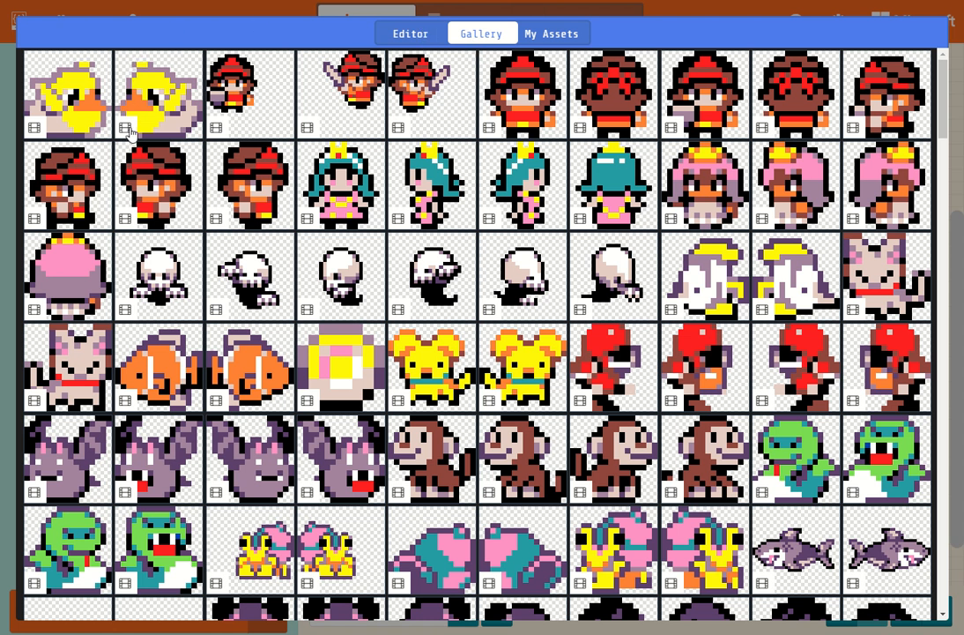
{"action": "mouse_move", "coordinate": [225, 138]}
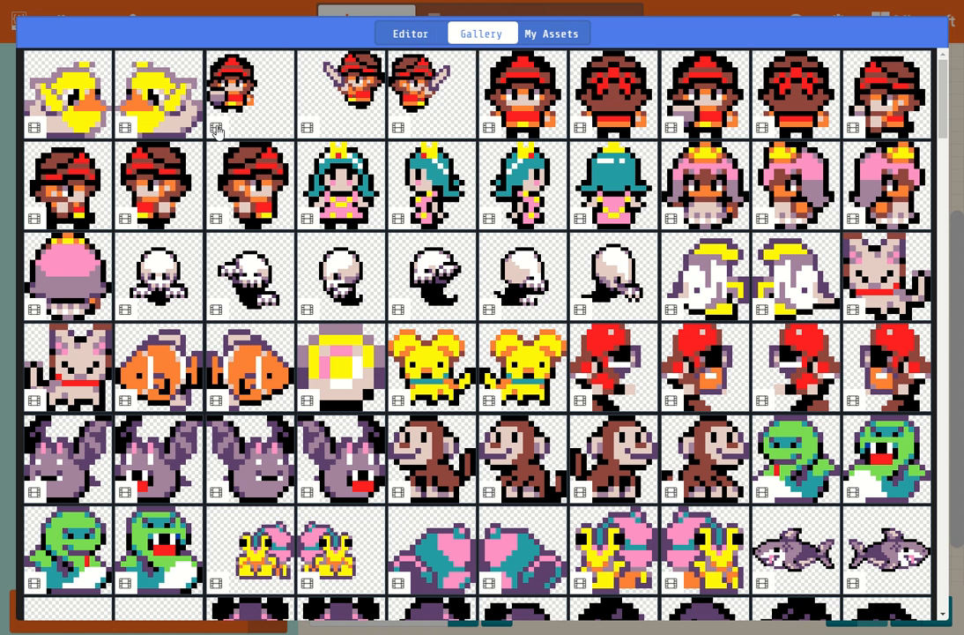
{"action": "mouse_move", "coordinate": [163, 106]}
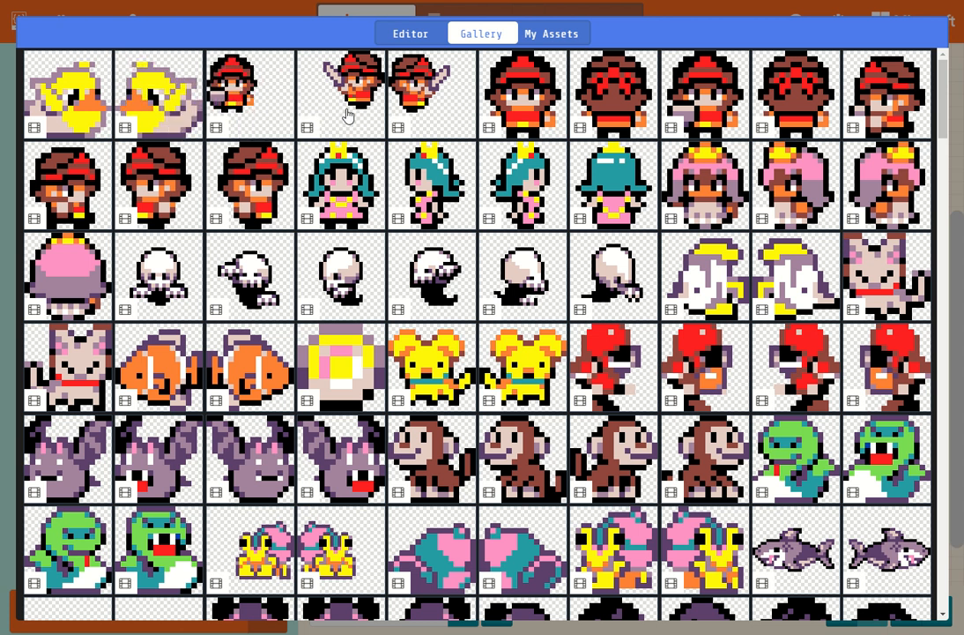
{"action": "mouse_move", "coordinate": [432, 185]}
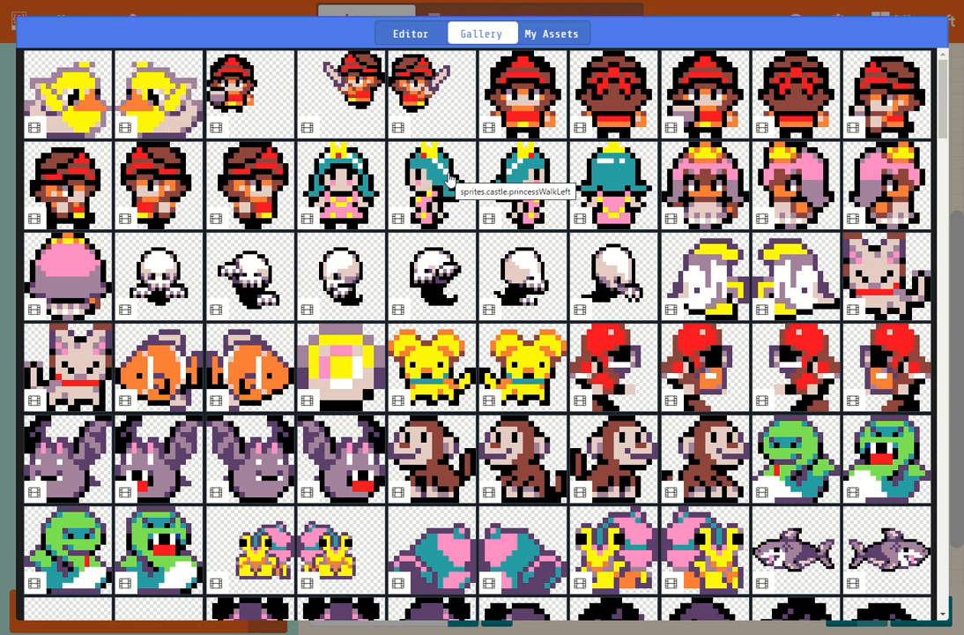
{"action": "mouse_move", "coordinate": [445, 339]}
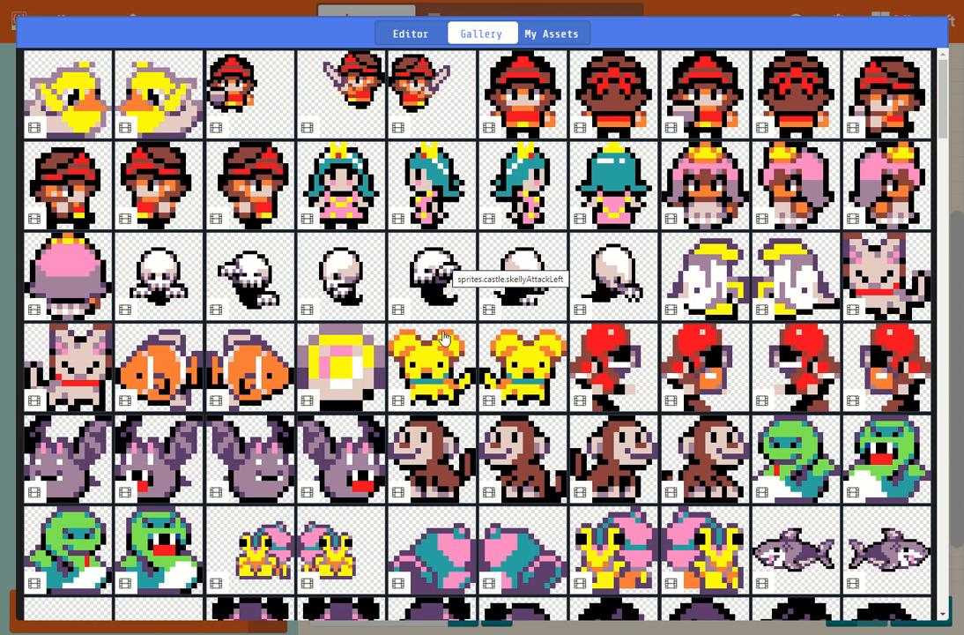
{"action": "mouse_move", "coordinate": [520, 370]}
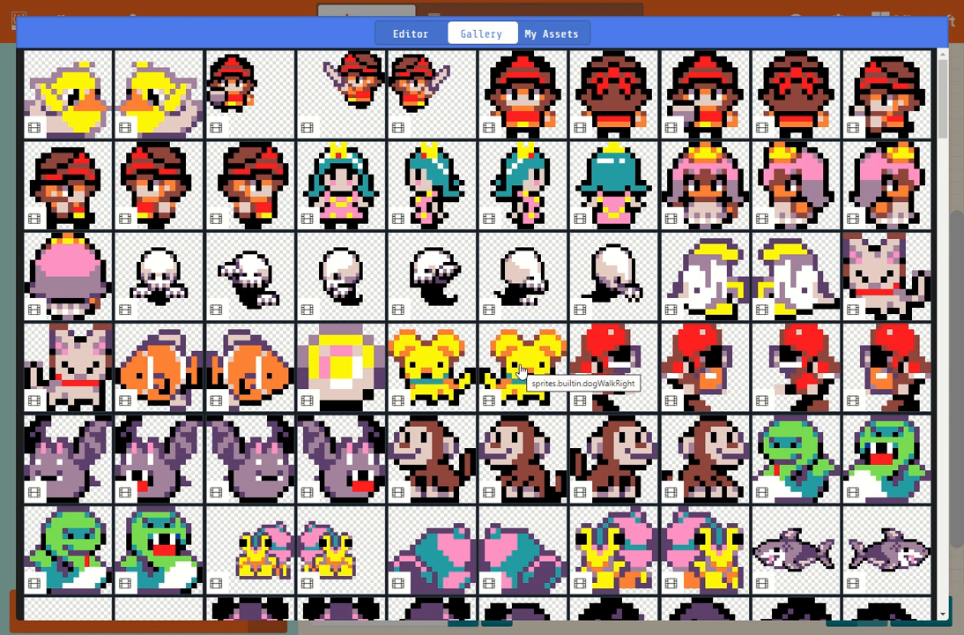
{"action": "scroll", "scroll_direction": "down", "scroll_amount": 3}
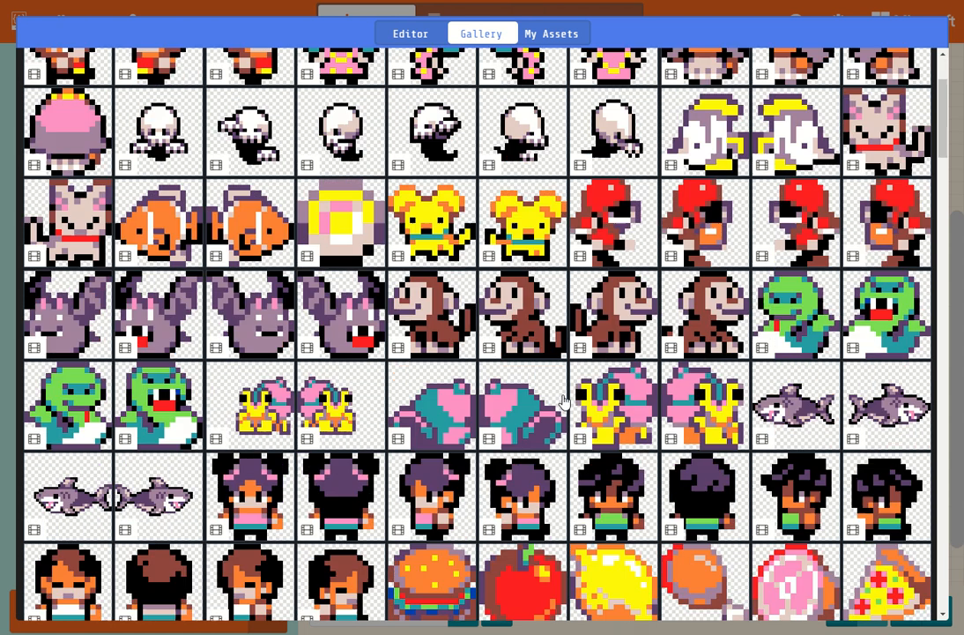
{"action": "scroll", "scroll_direction": "down", "scroll_amount": 3}
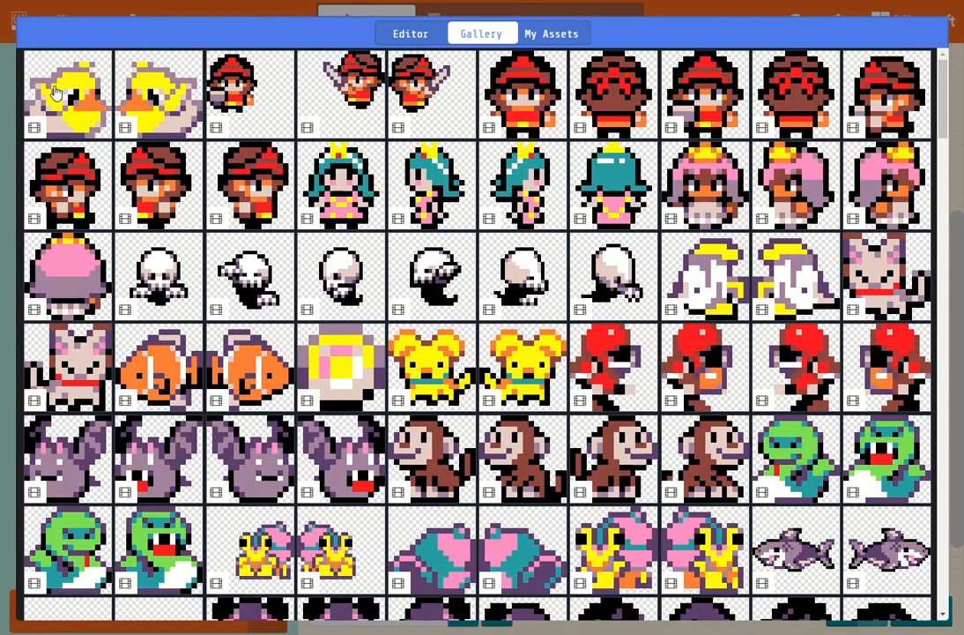
{"action": "left_click", "coordinate": [66, 94]}
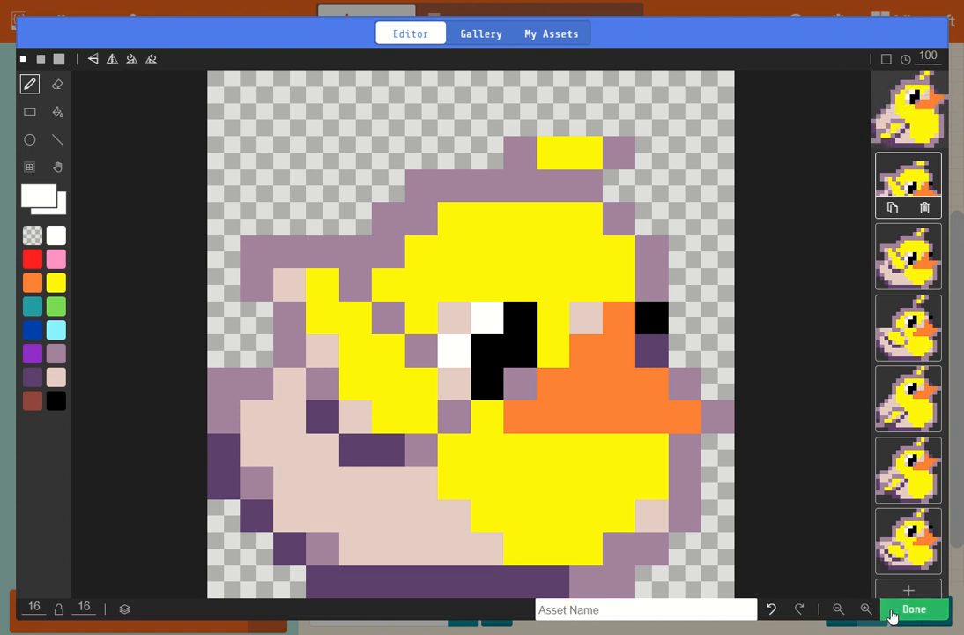
{"action": "left_click", "coordinate": [914, 609]}
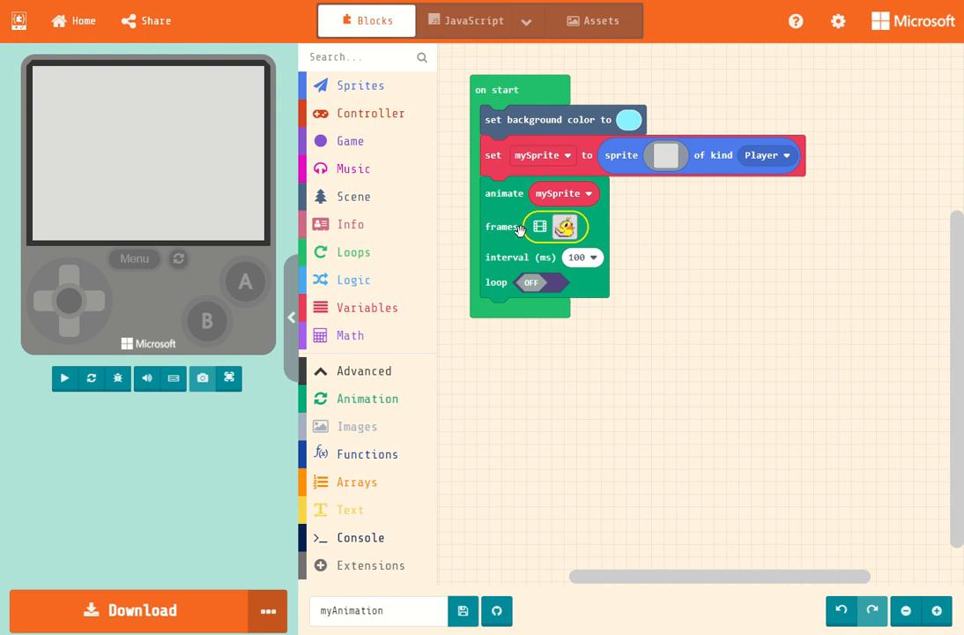
Step: Switch the duck animate block's loop option from OFF to ON
{"action": "left_click", "coordinate": [63, 379]}
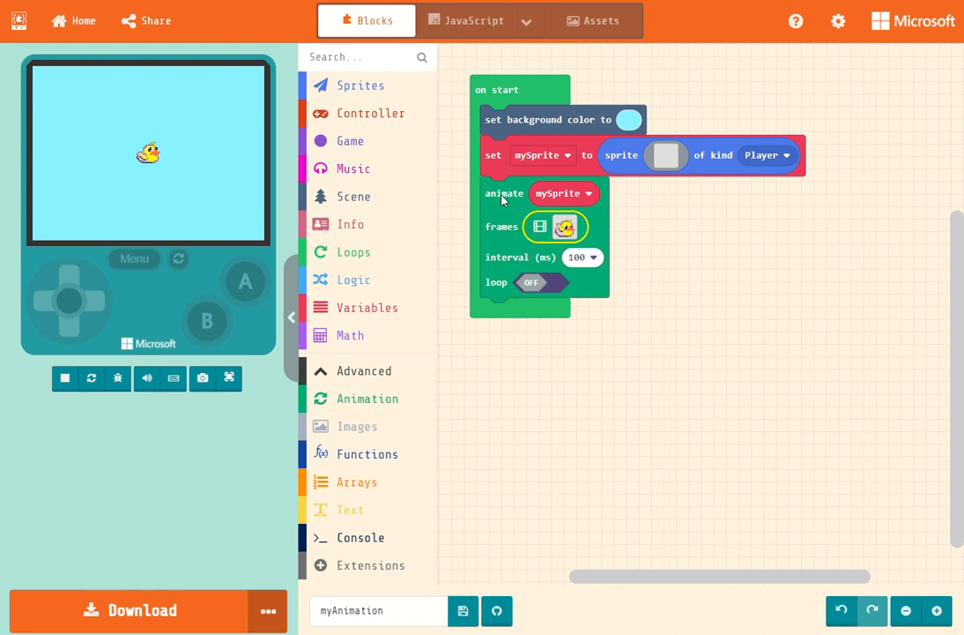
{"action": "mouse_move", "coordinate": [507, 286]}
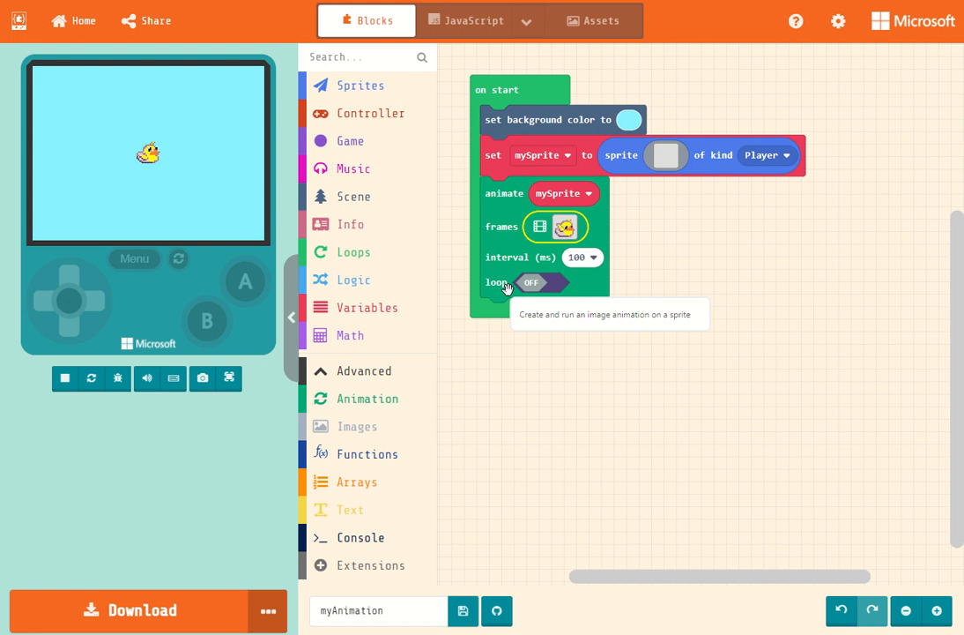
{"action": "left_click", "coordinate": [530, 282]}
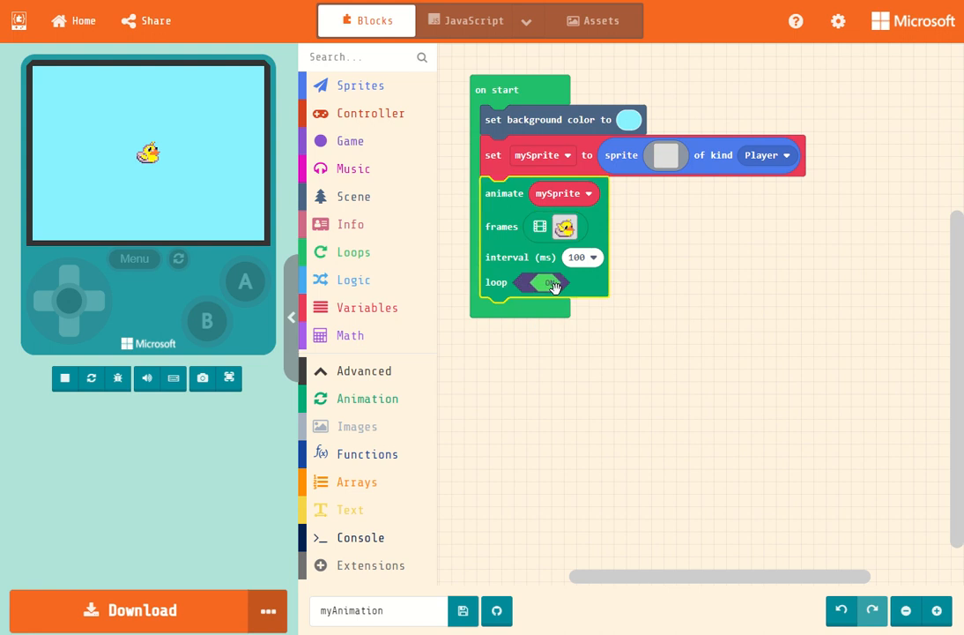
{"action": "left_click", "coordinate": [64, 377]}
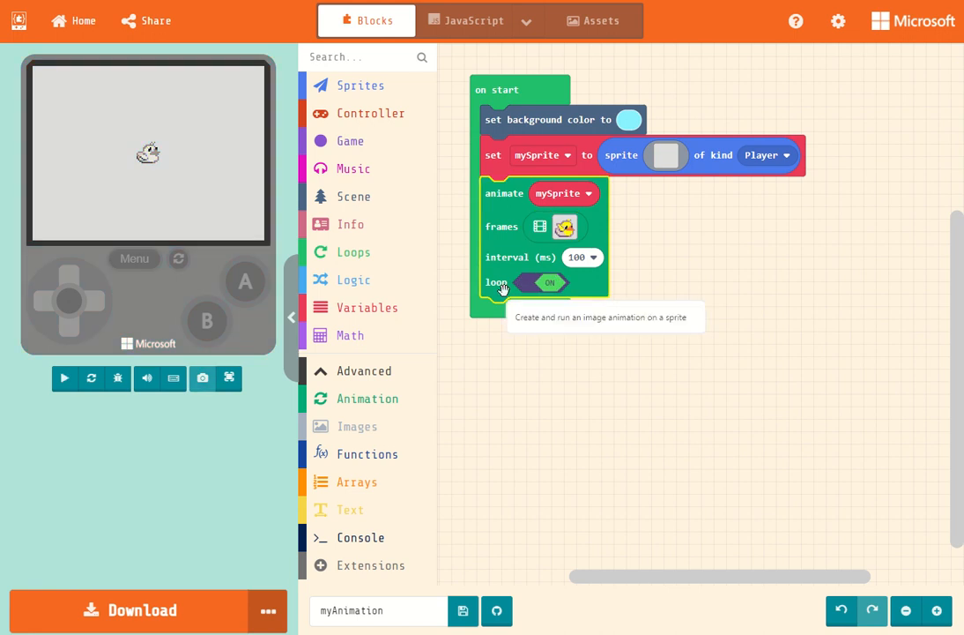
{"action": "left_click", "coordinate": [64, 377]}
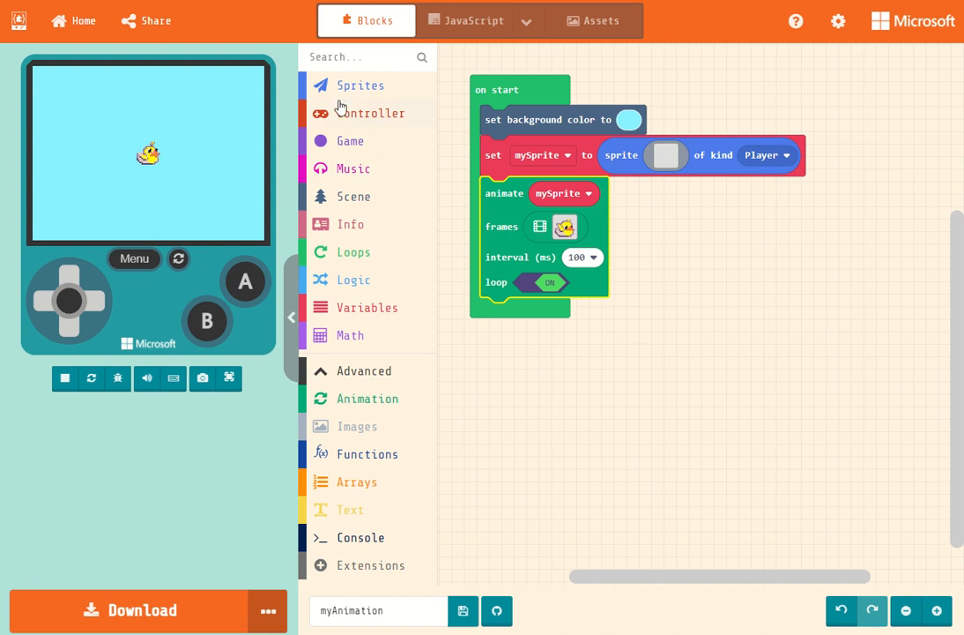
Step: Add a set mySprite2 block and give it the gallery strawberry image
{"action": "left_click", "coordinate": [360, 85]}
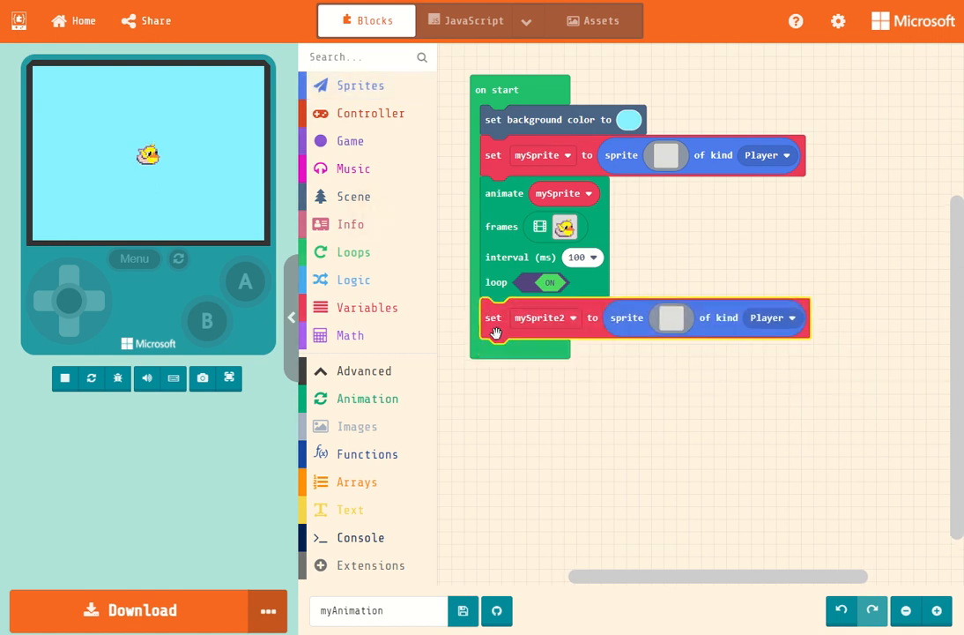
{"action": "left_click", "coordinate": [671, 317]}
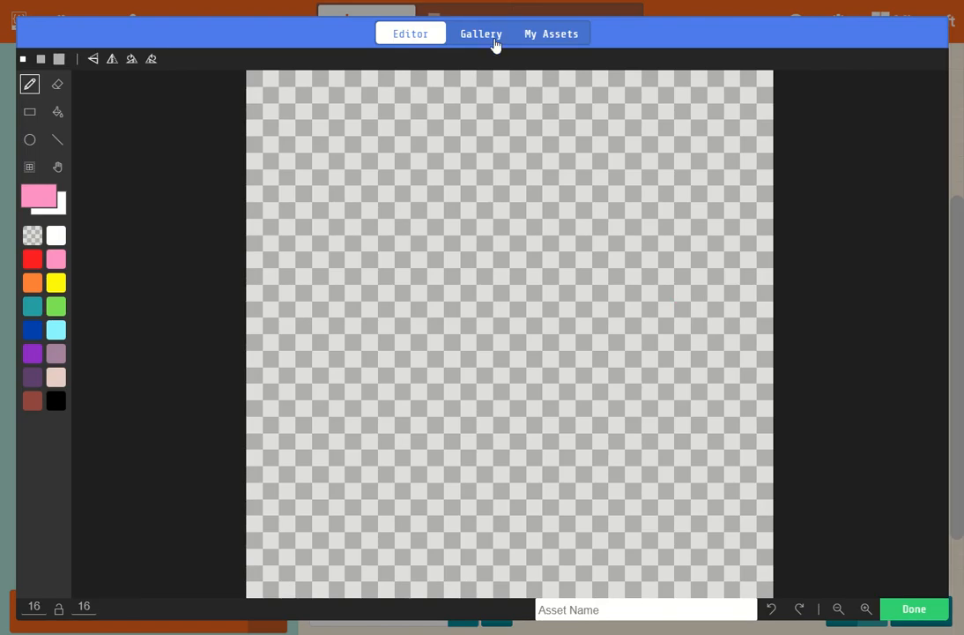
{"action": "left_click", "coordinate": [481, 33]}
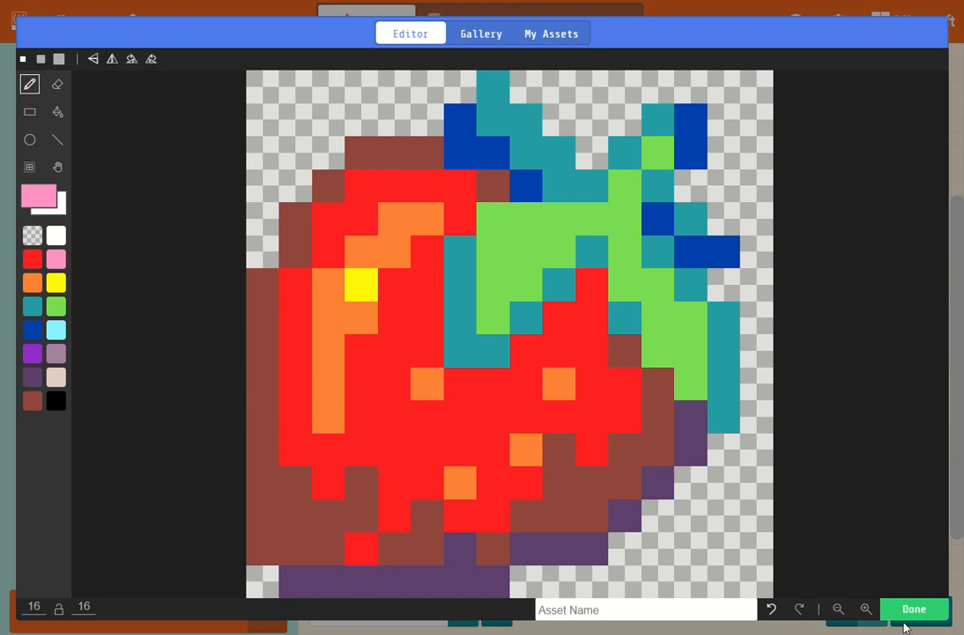
{"action": "left_click", "coordinate": [914, 608]}
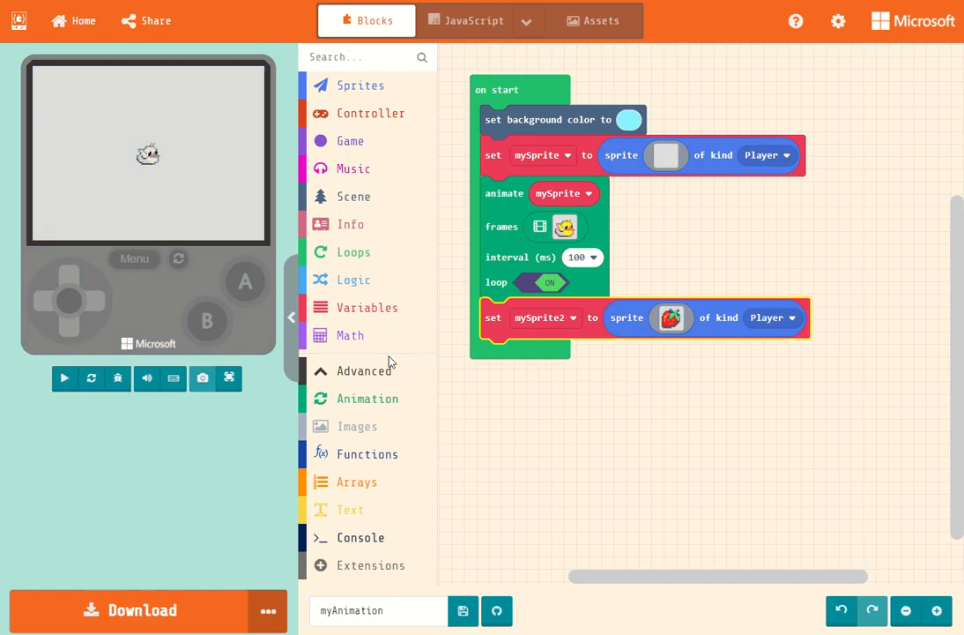
Step: Add a 2000 ms 'fly to center' animate block for mySprite2 in the start code
{"action": "left_click", "coordinate": [367, 398]}
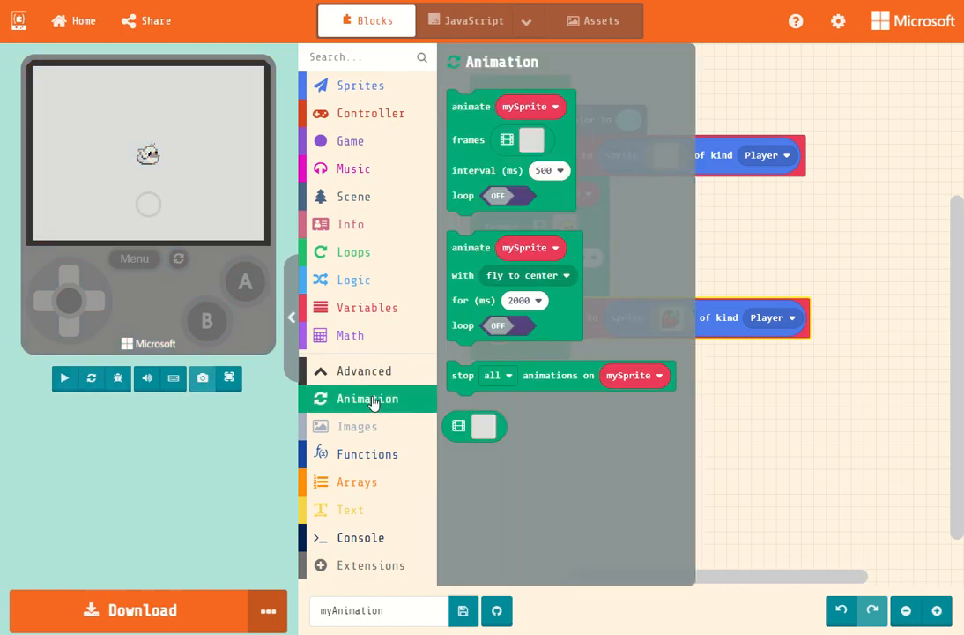
{"action": "left_click", "coordinate": [64, 377]}
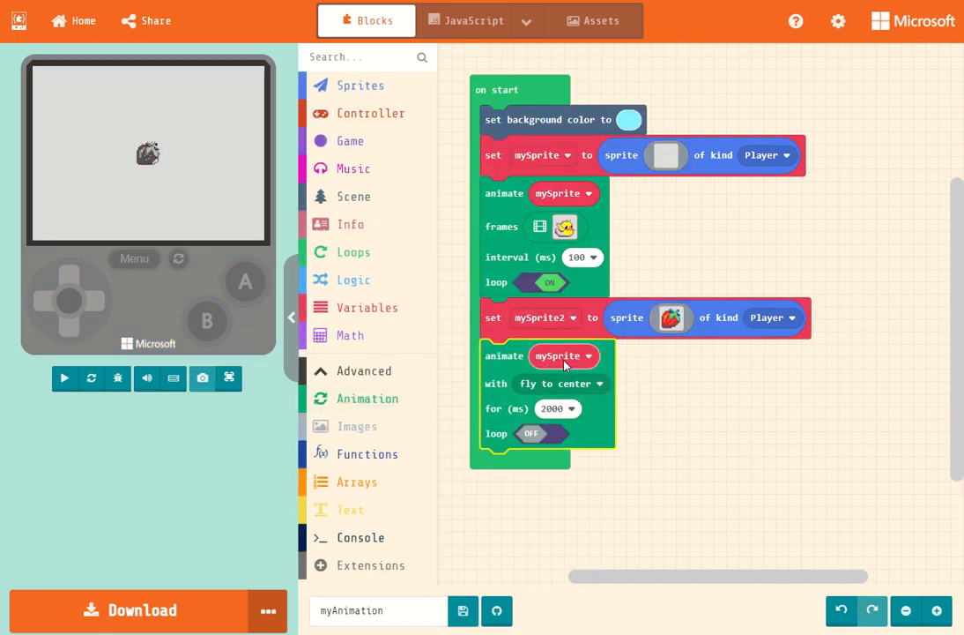
{"action": "left_click", "coordinate": [564, 355]}
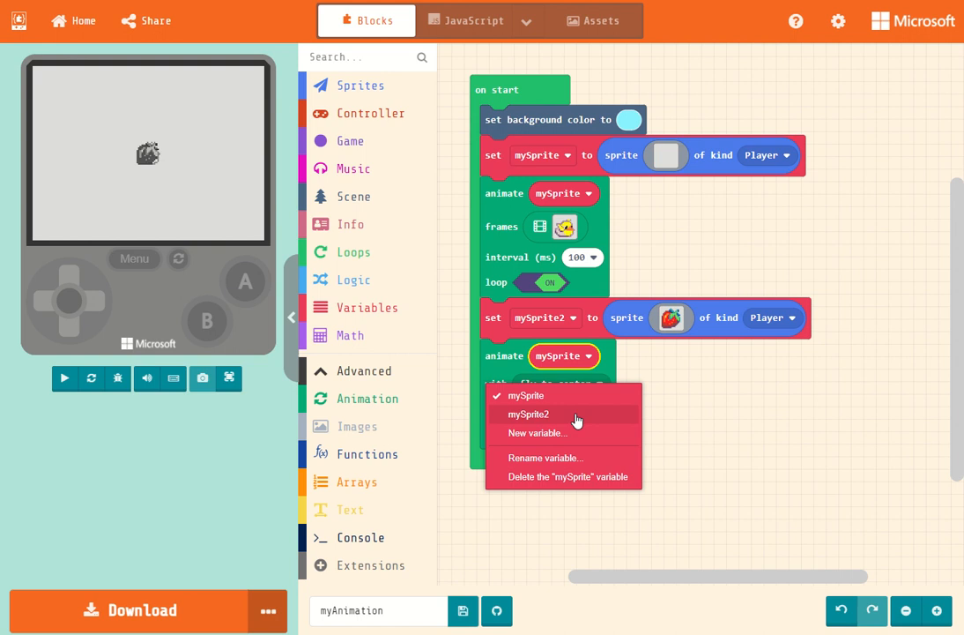
{"action": "left_click", "coordinate": [527, 415]}
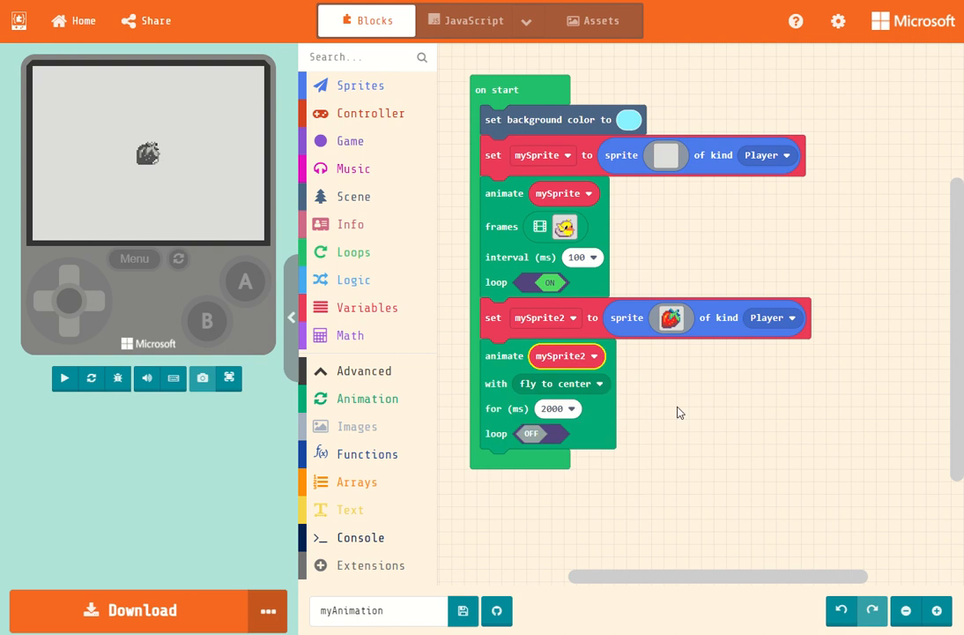
{"action": "left_click", "coordinate": [63, 378]}
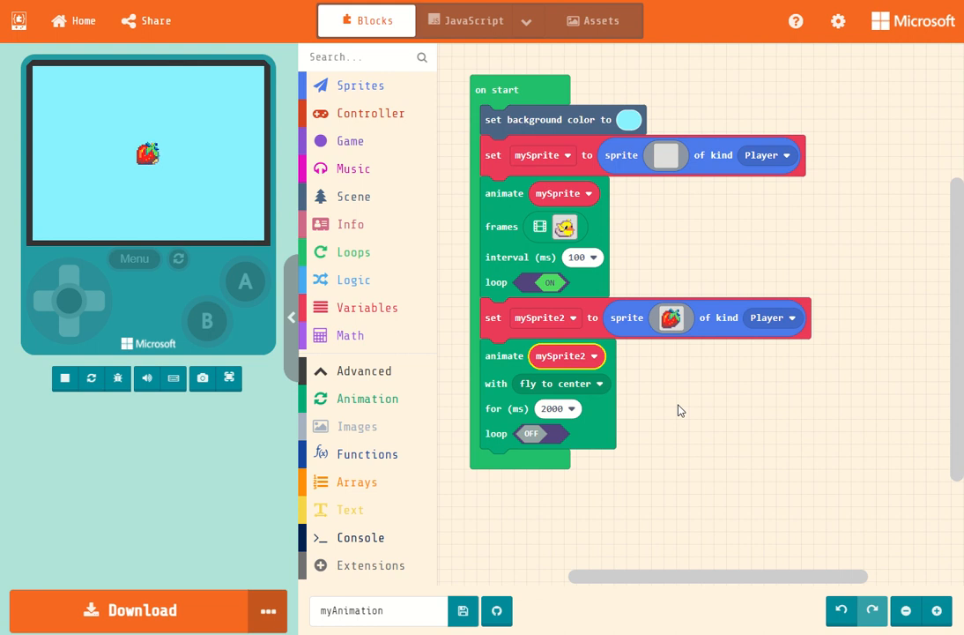
{"action": "mouse_move", "coordinate": [591, 380]}
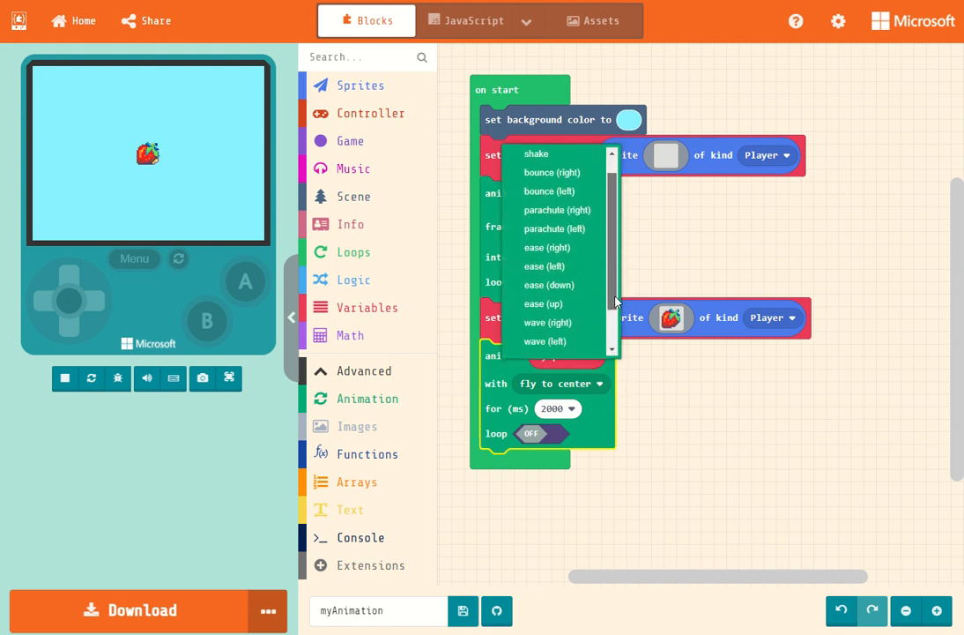
Step: Try the shake and bounce (right) movements on the strawberry in the simulator
{"action": "scroll", "scroll_direction": "down", "scroll_amount": 3}
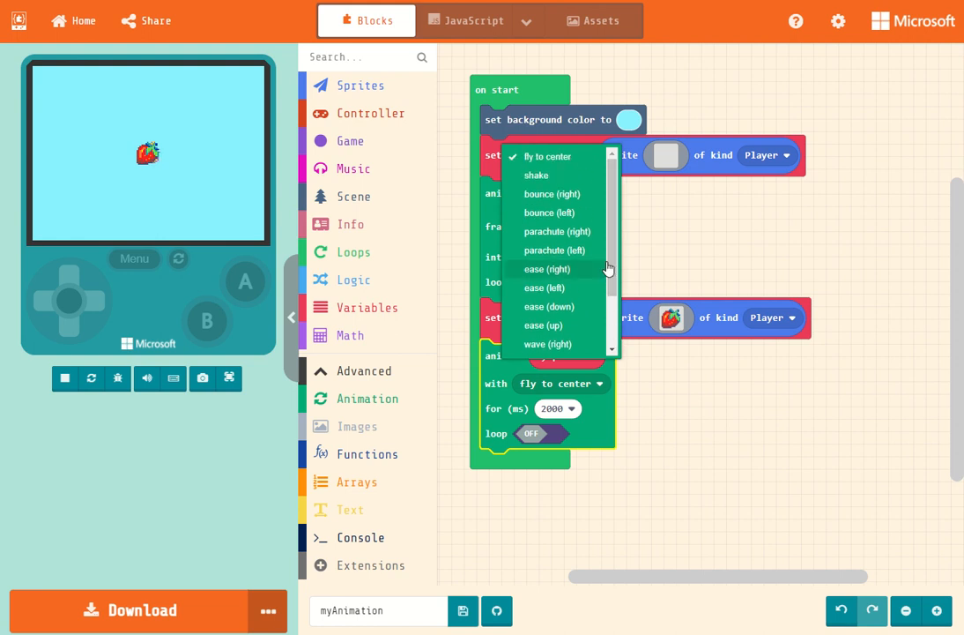
{"action": "mouse_move", "coordinate": [536, 175]}
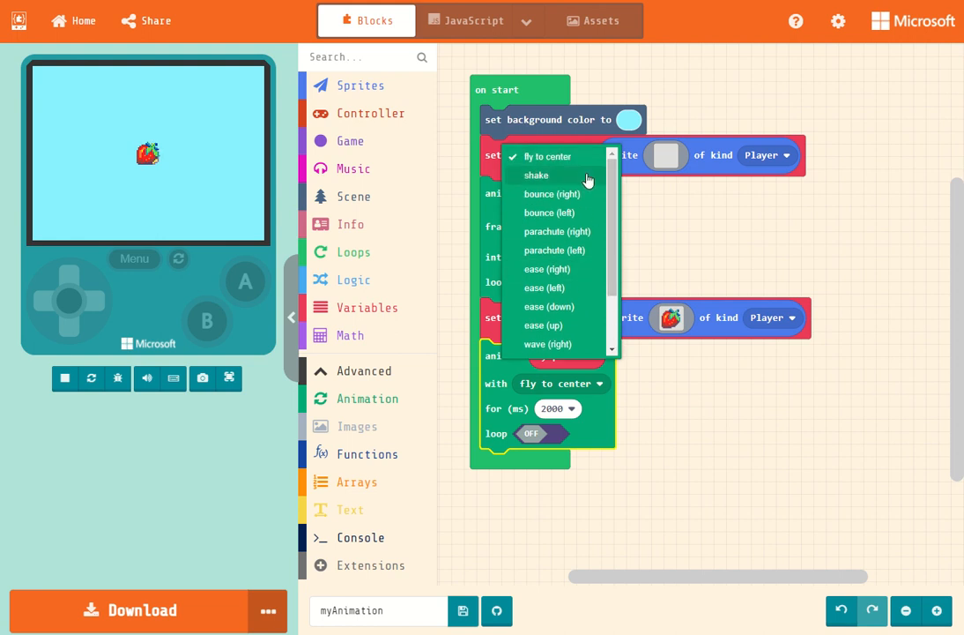
{"action": "left_click", "coordinate": [536, 175]}
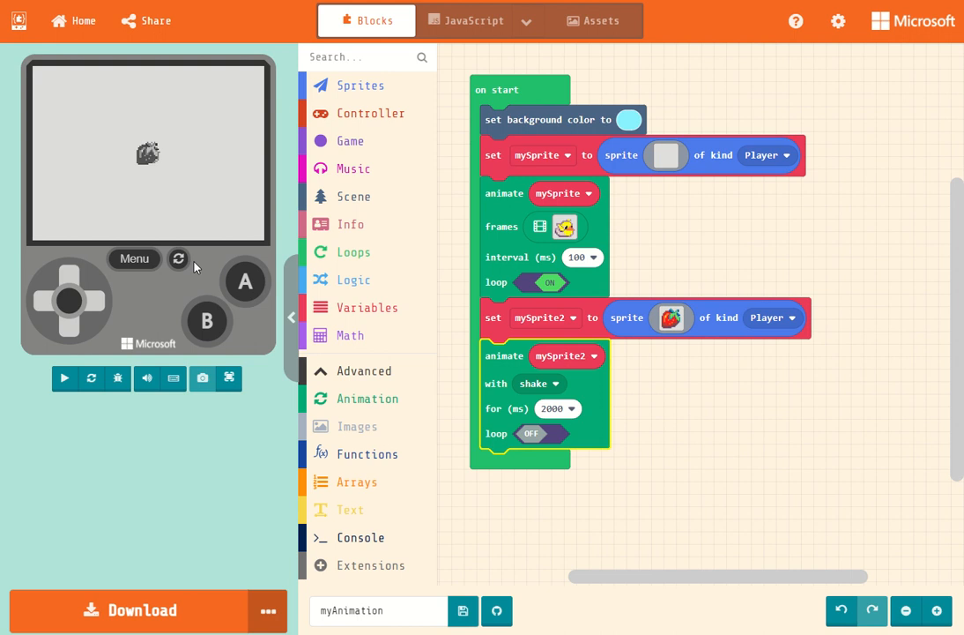
{"action": "left_click", "coordinate": [63, 378]}
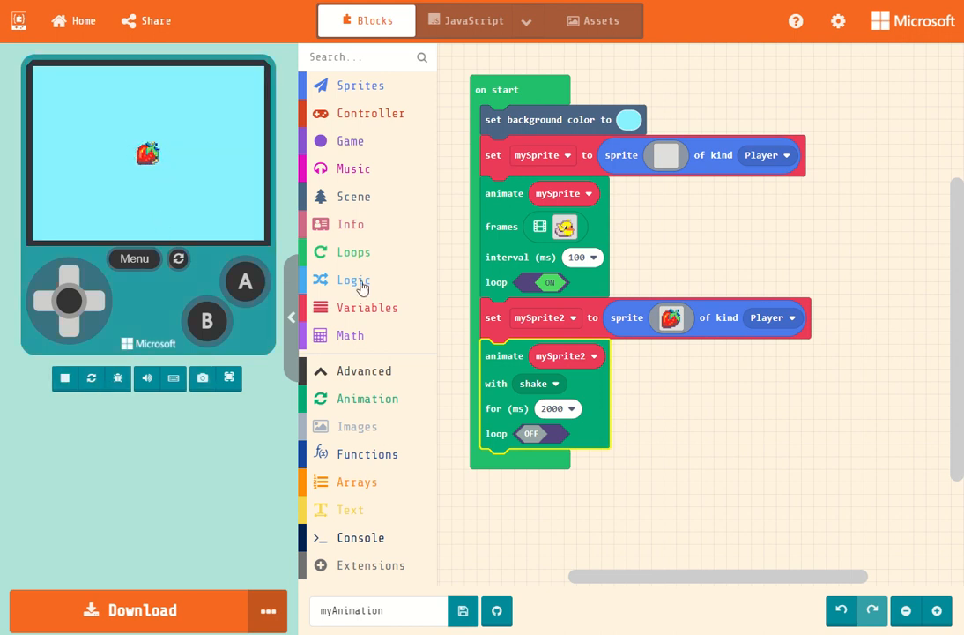
{"action": "left_click", "coordinate": [538, 382]}
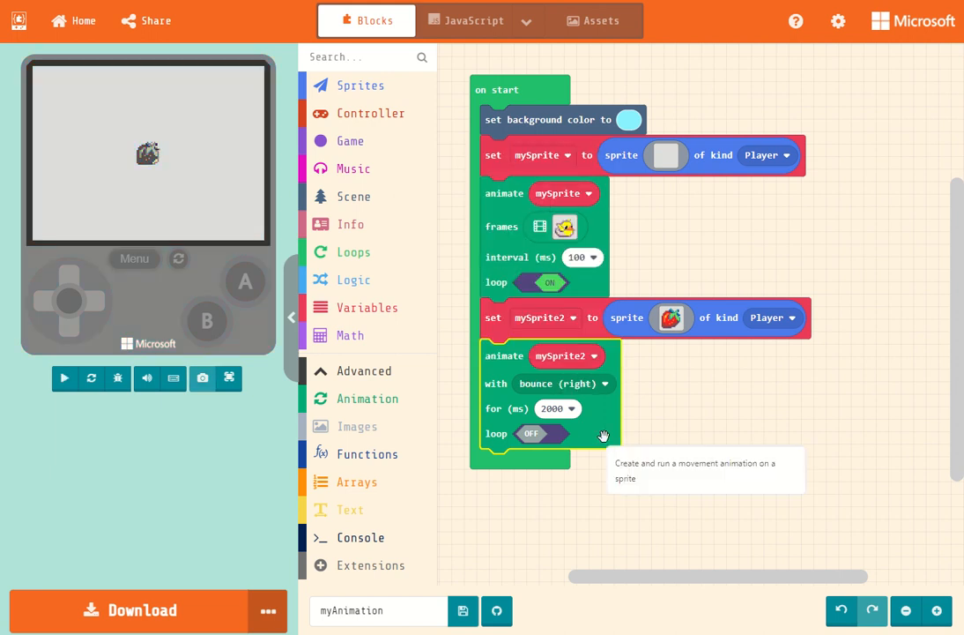
{"action": "left_click", "coordinate": [63, 378]}
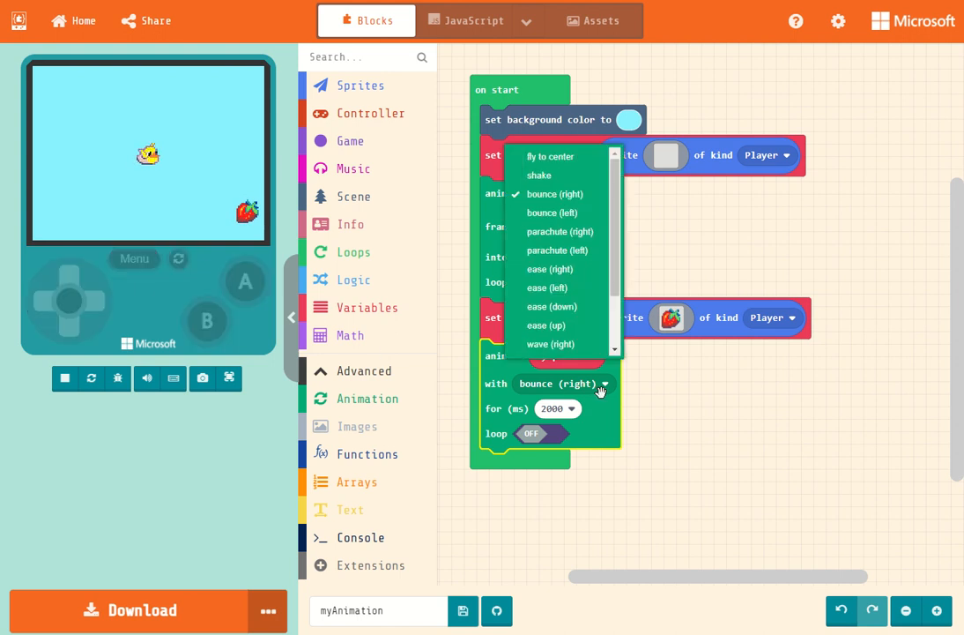
Step: Switch the strawberry's movement to parachute (left) and restart the game preview
{"action": "left_click", "coordinate": [557, 250]}
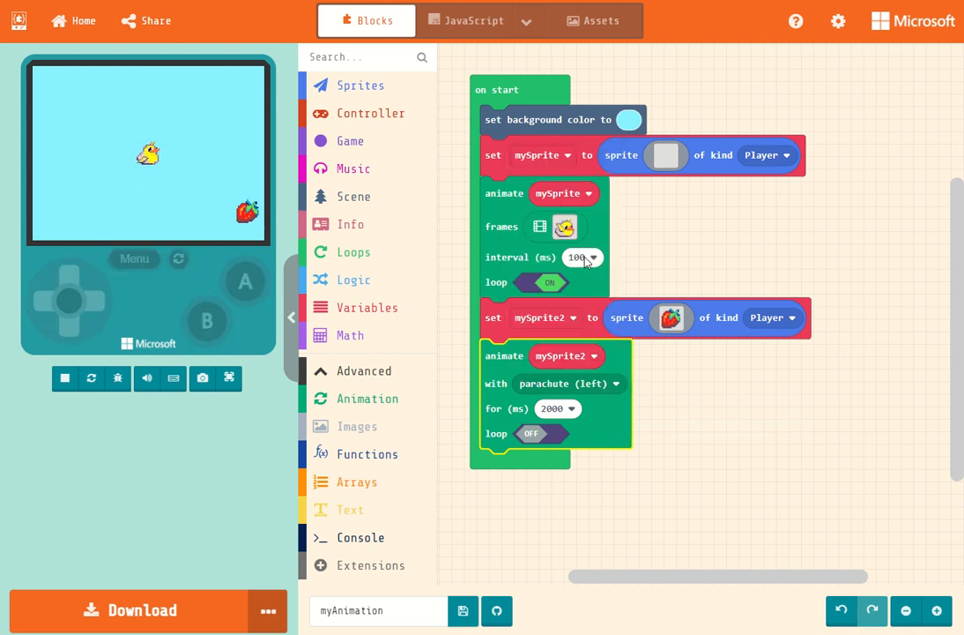
{"action": "left_click", "coordinate": [64, 377]}
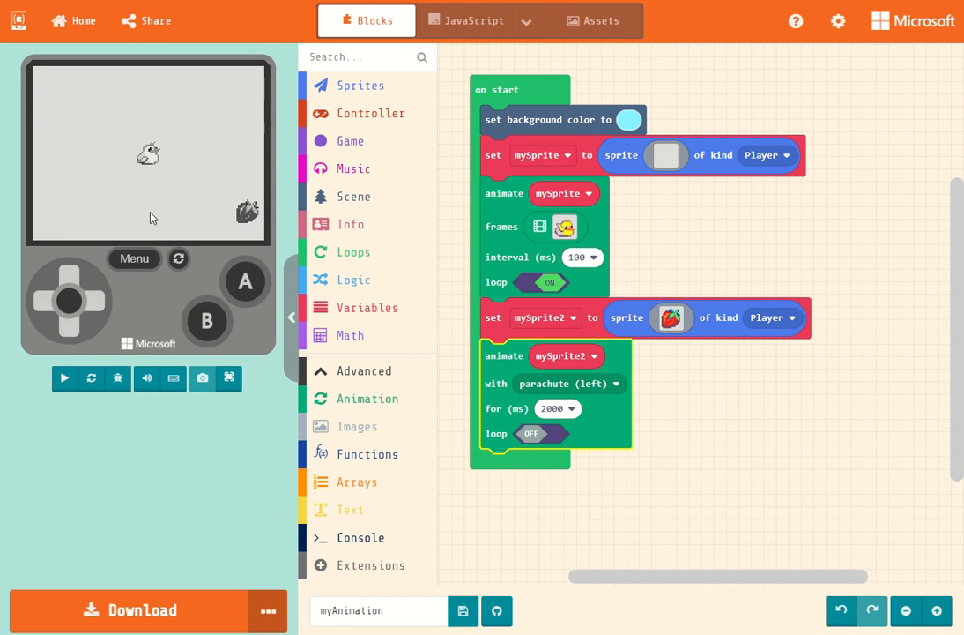
{"action": "left_click", "coordinate": [64, 377]}
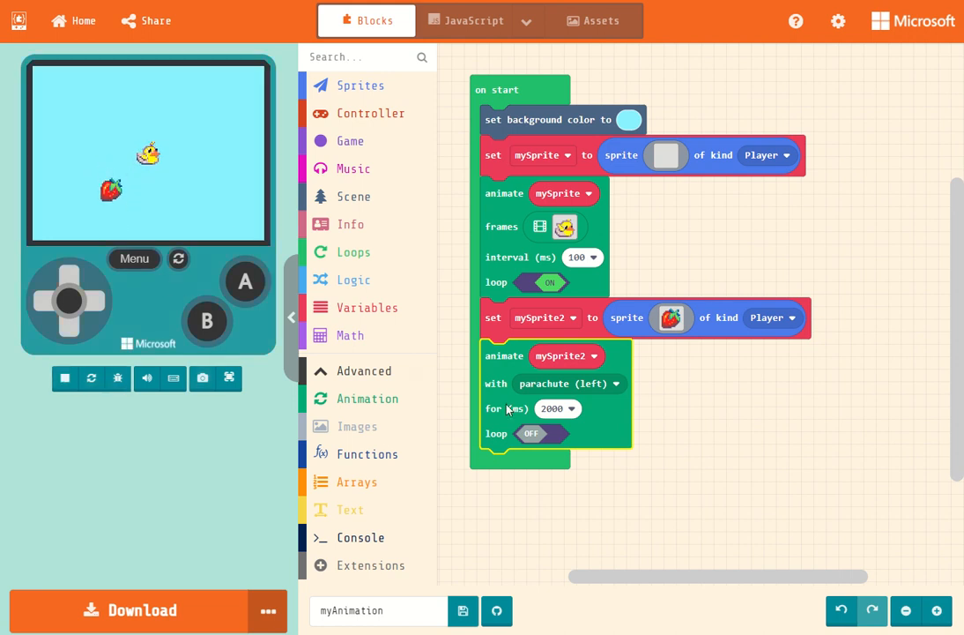
{"action": "left_click", "coordinate": [617, 383]}
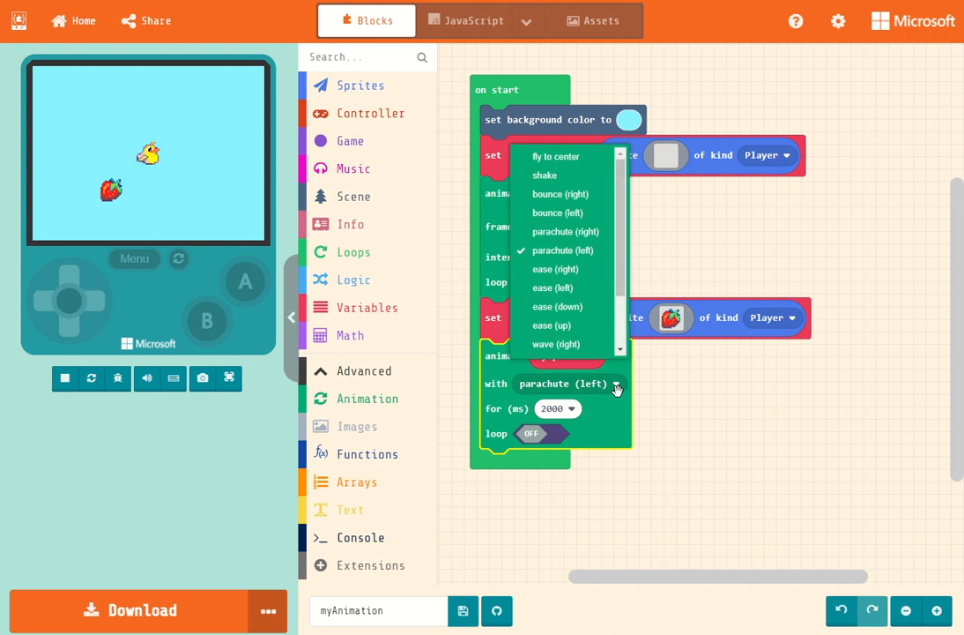
{"action": "scroll", "scroll_direction": "down", "scroll_amount": 3}
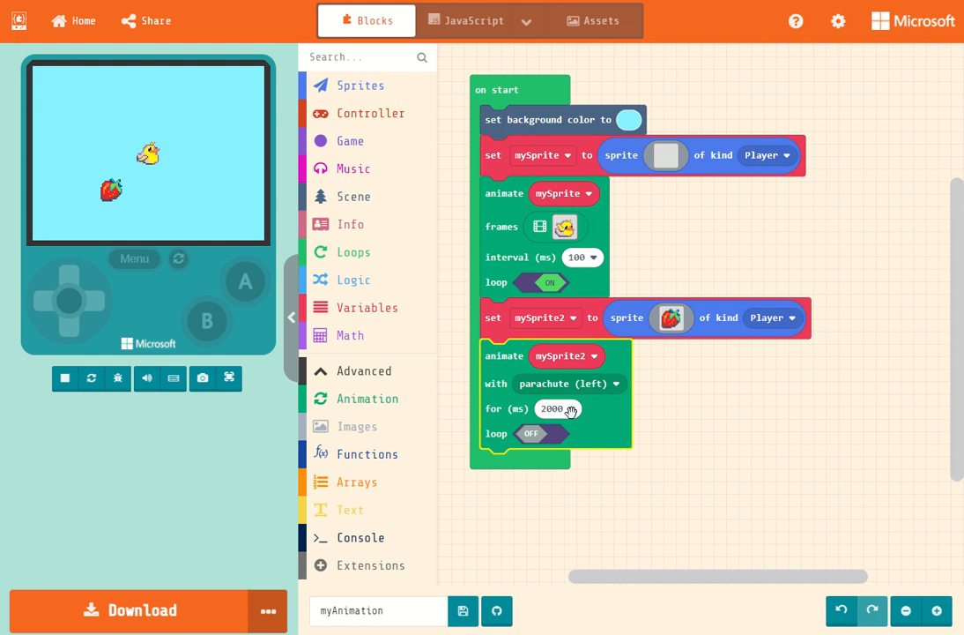
{"action": "left_click", "coordinate": [557, 409]}
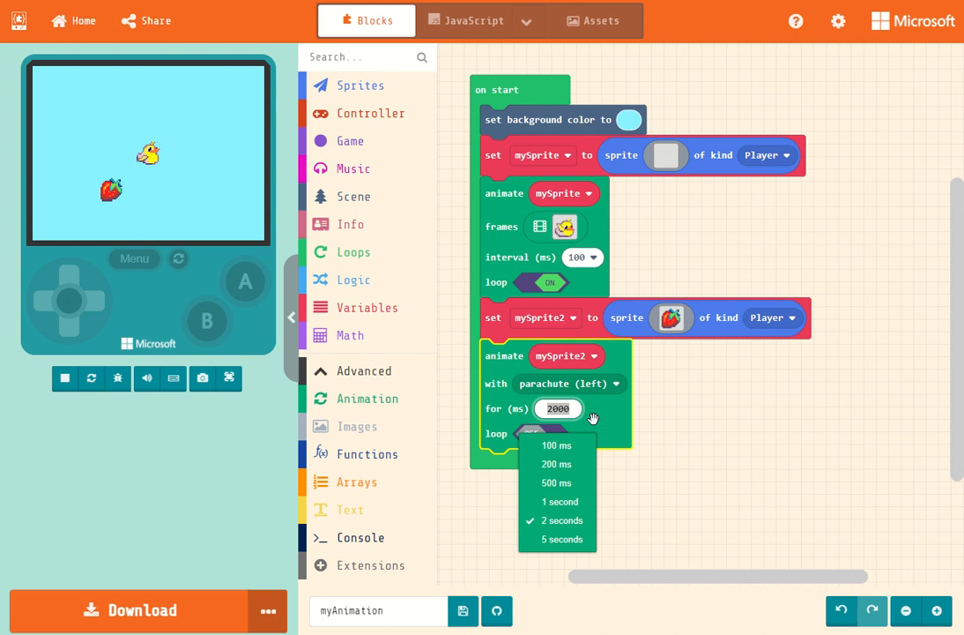
{"action": "mouse_move", "coordinate": [582, 520]}
{"action": "type", "text": "200"}
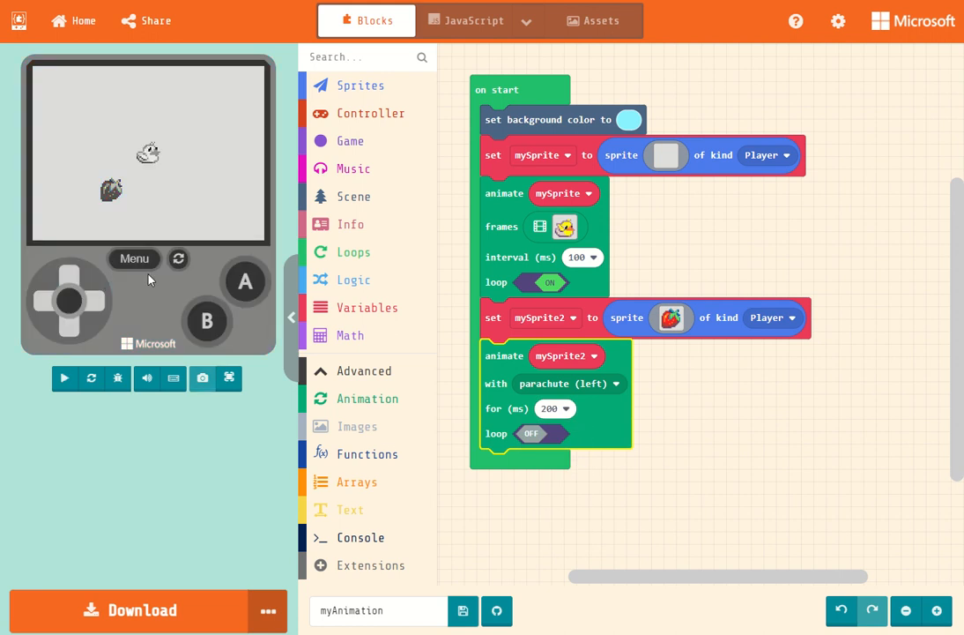
{"action": "left_click", "coordinate": [64, 377]}
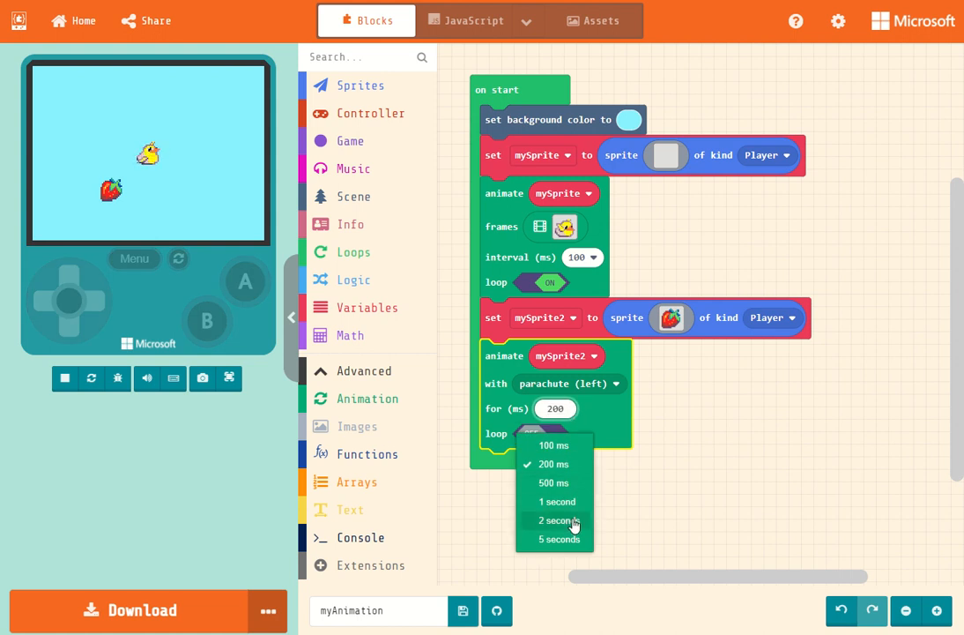
{"action": "left_click", "coordinate": [556, 520]}
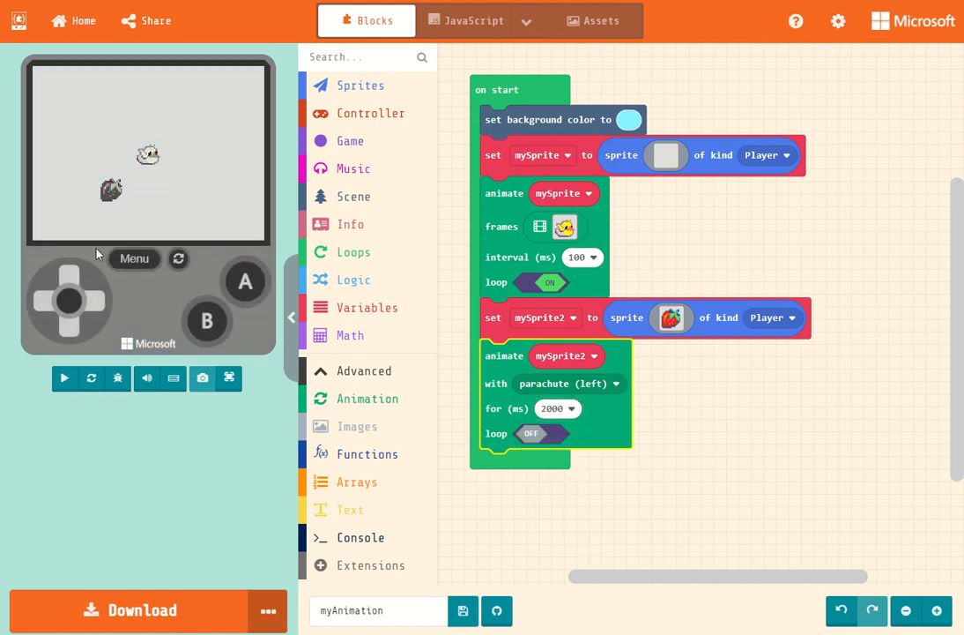
{"action": "left_click", "coordinate": [64, 377]}
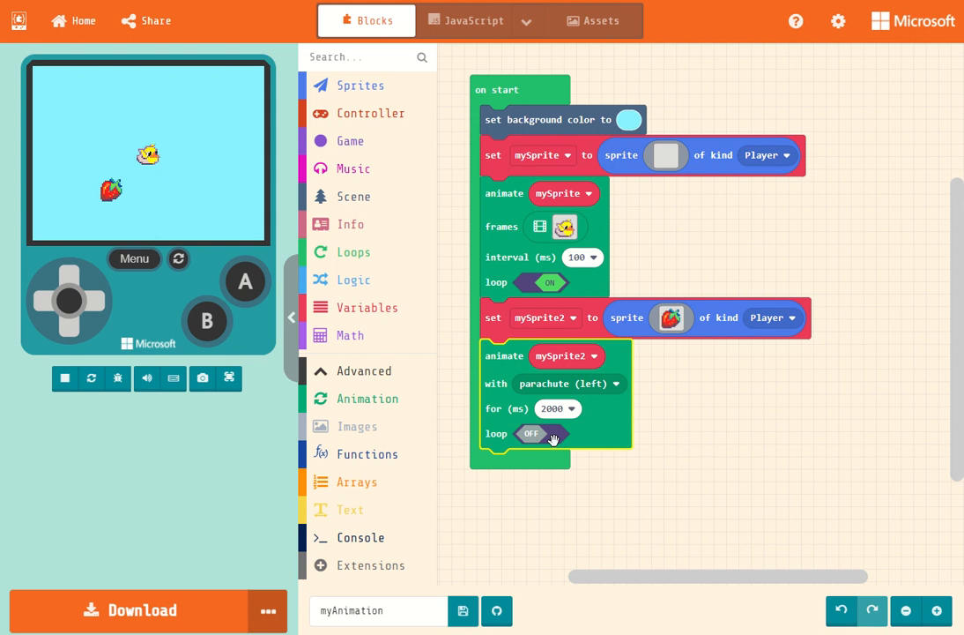
Step: Turn looping on for mySprite2's parachute (left) animation and restart the preview
{"action": "left_click", "coordinate": [542, 433]}
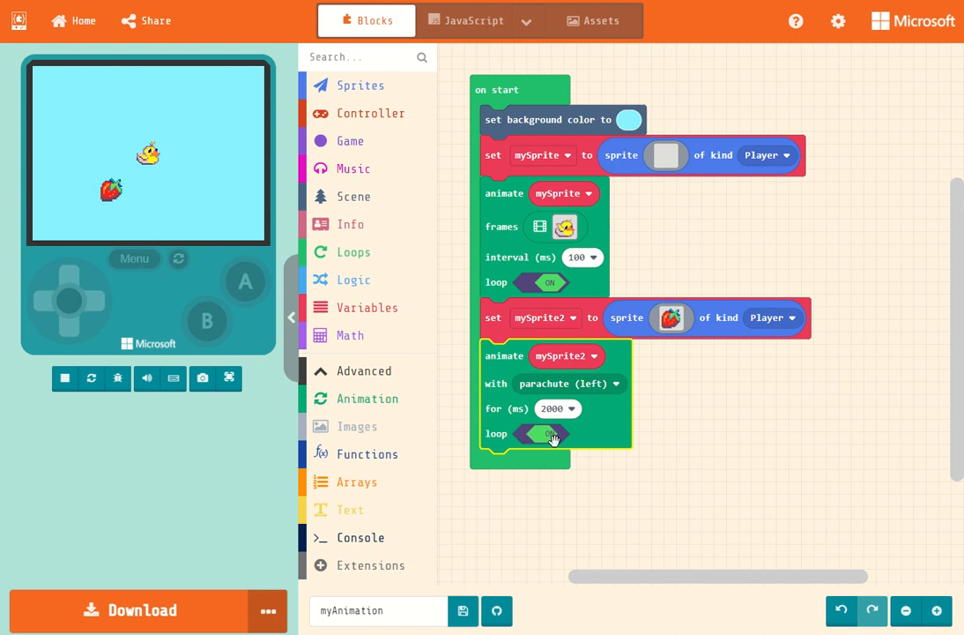
{"action": "left_click", "coordinate": [64, 377]}
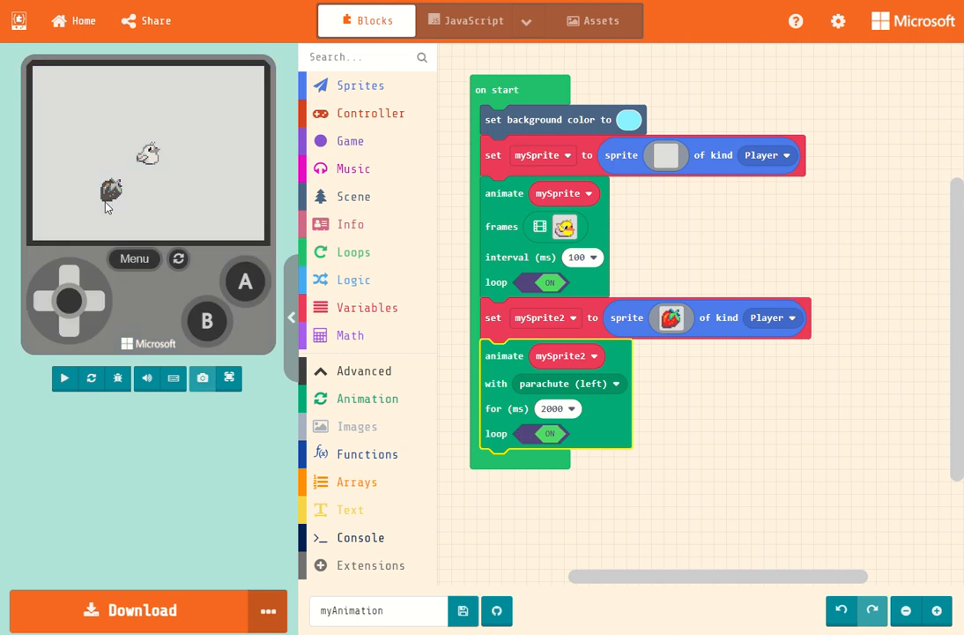
{"action": "left_click", "coordinate": [63, 377]}
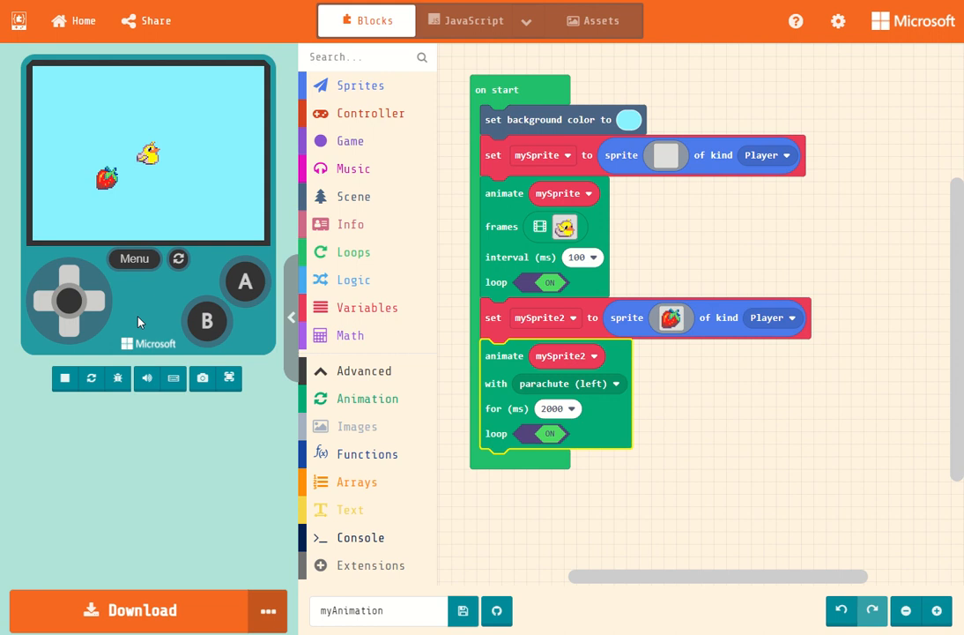